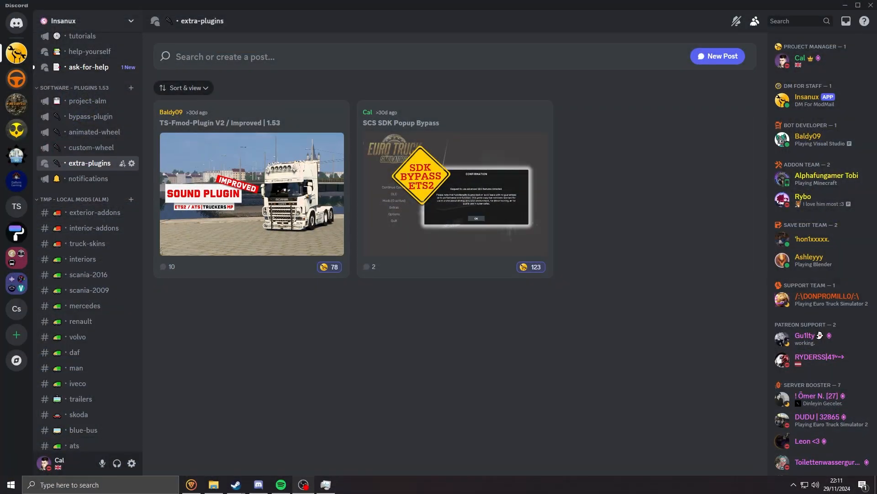
mouse_move(581, 407)
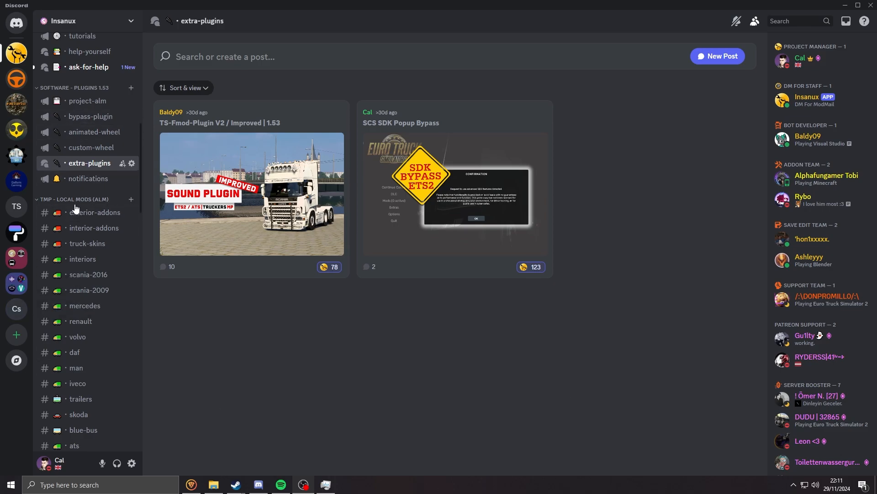
mouse_move(98, 171)
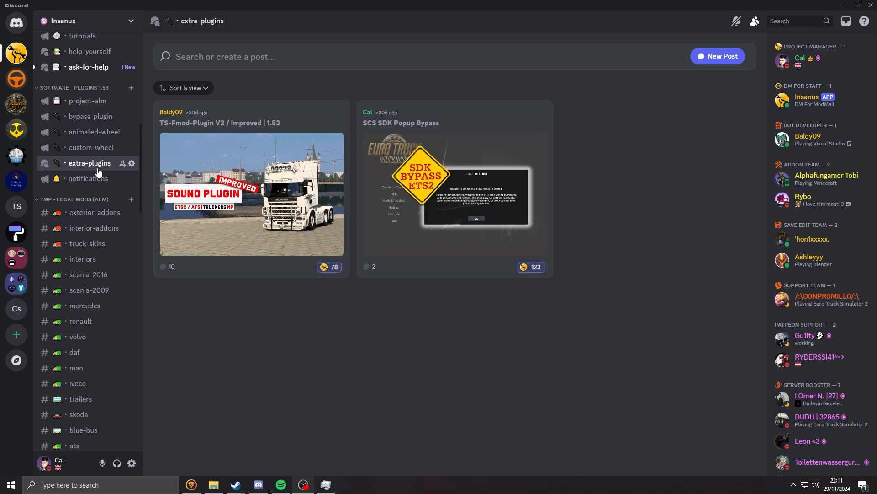
mouse_move(351, 460)
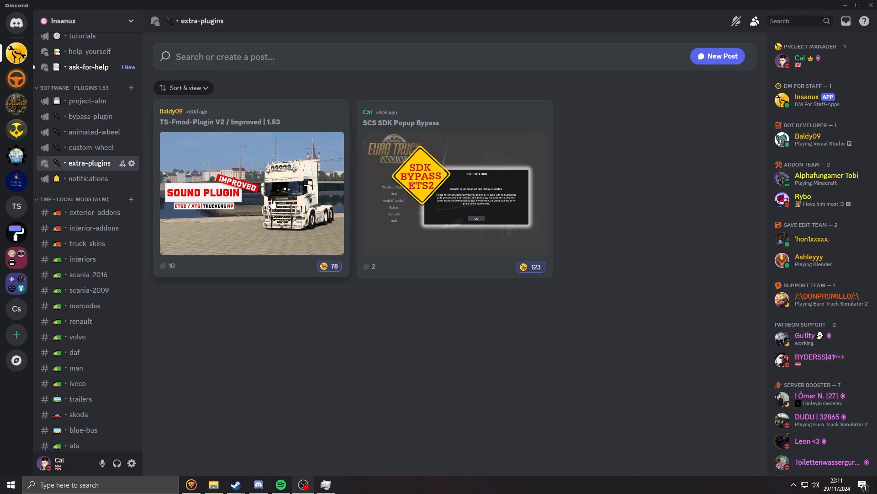
Save TS-FMOD_V2_Manager.zip from the post's ShareMods link and return to the Discord server.
click(251, 192)
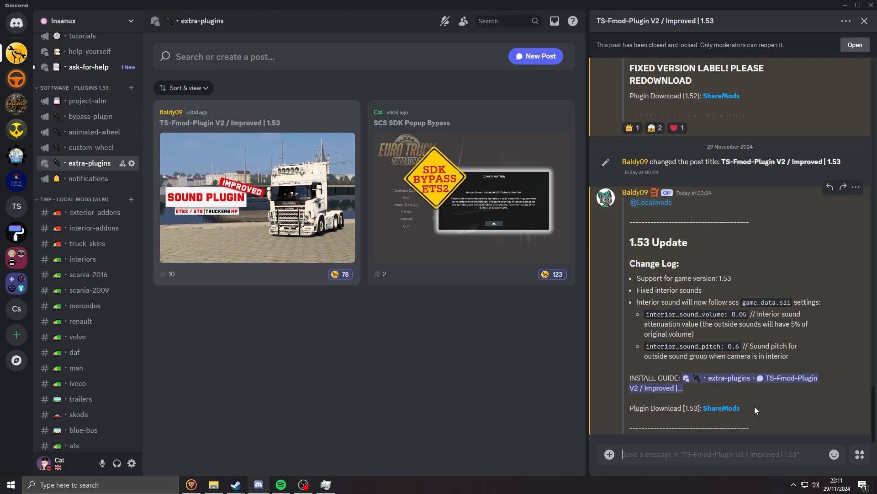
mouse_move(729, 422)
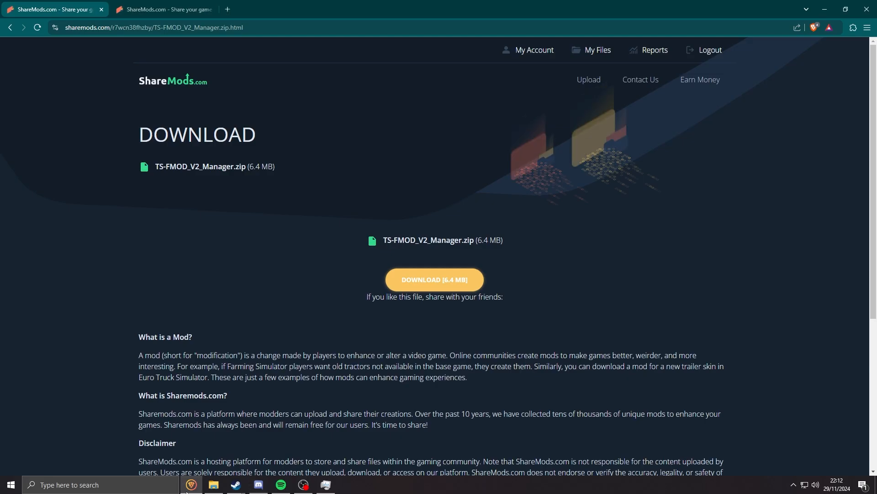
click(434, 279)
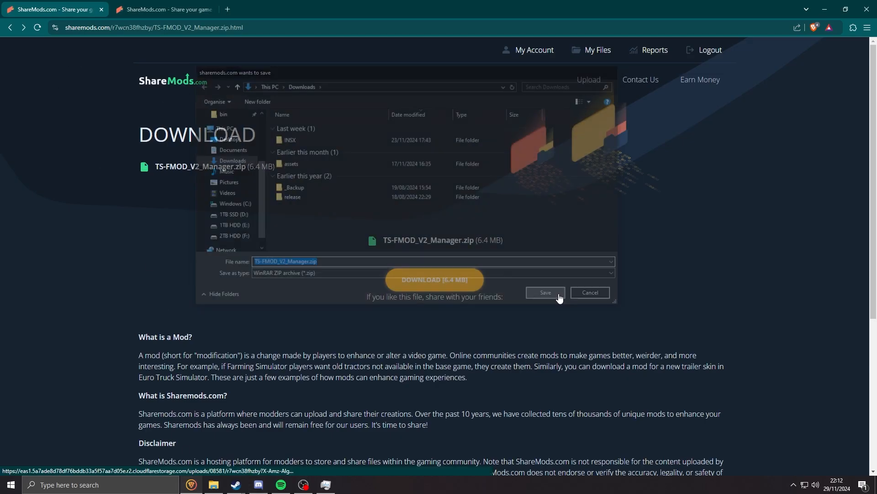
click(544, 293)
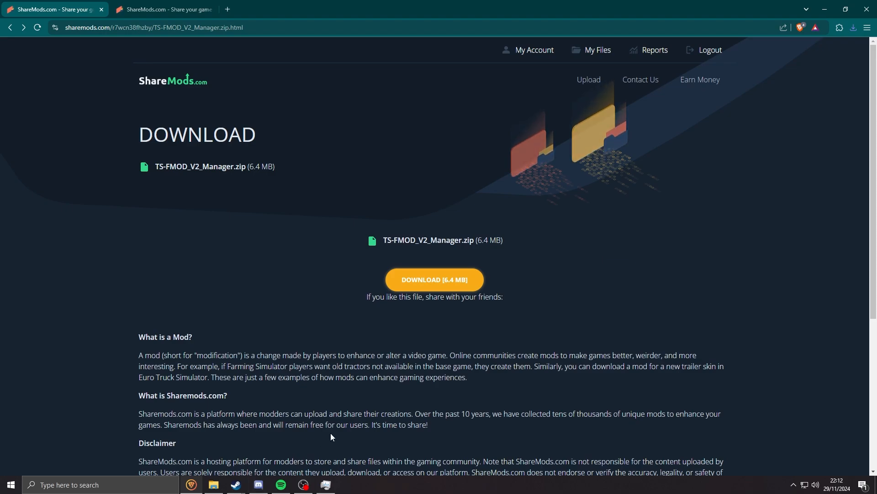
click(258, 485)
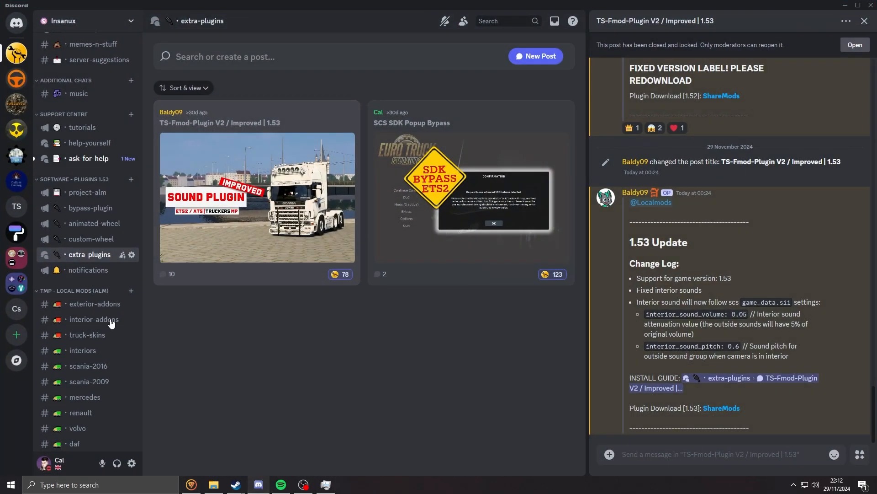
From the #engine channel, download Scania_V8_Open_pipe_with_Lepidas_Team_exhaust_system.zip via ShareMods.
scroll(down, 3)
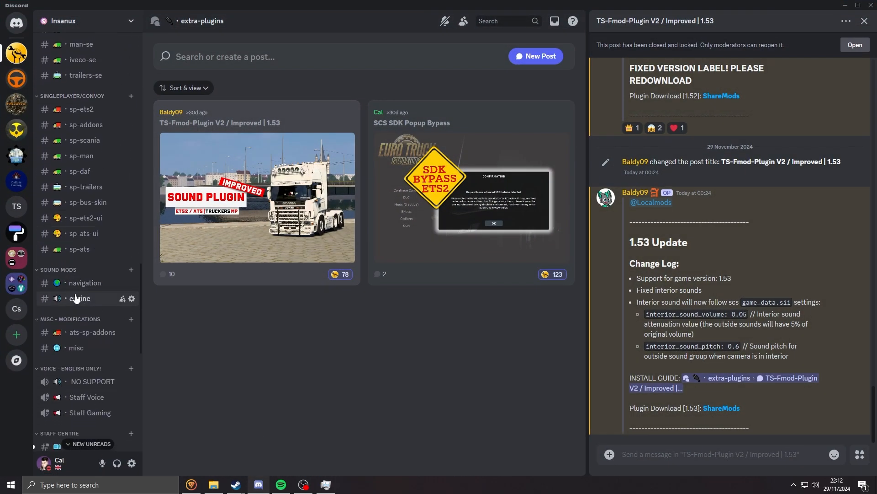
click(79, 297)
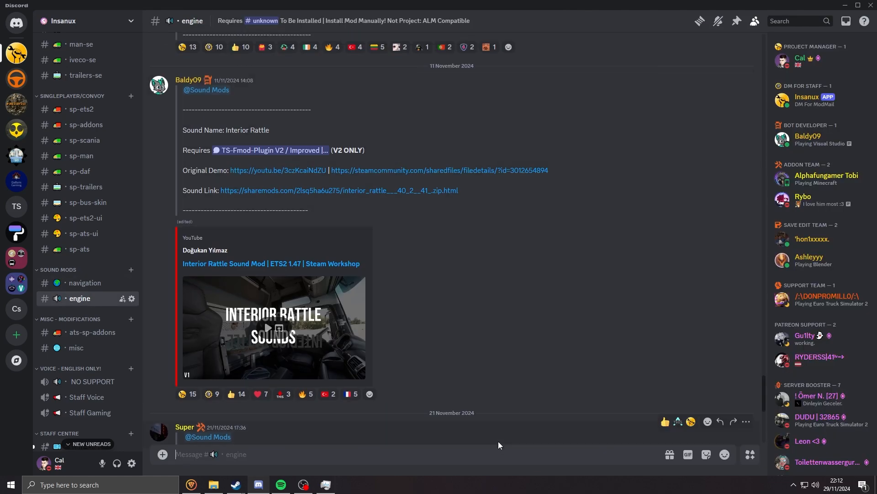
mouse_move(389, 319)
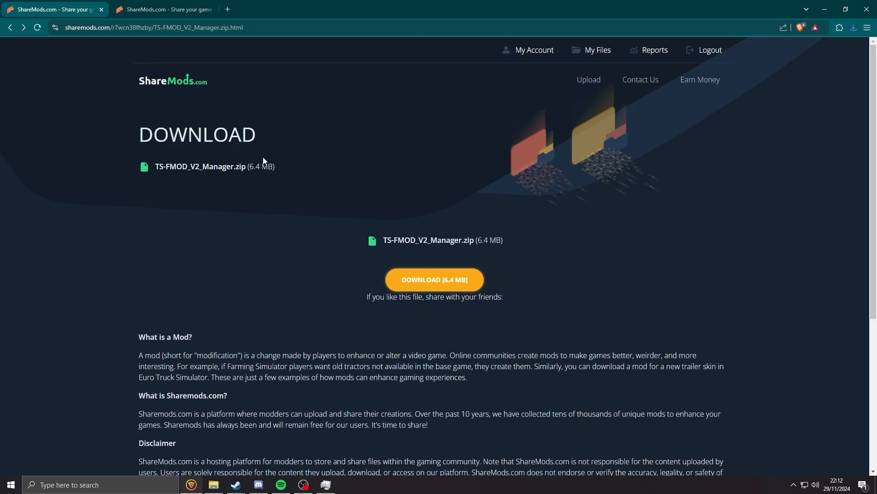
click(163, 10)
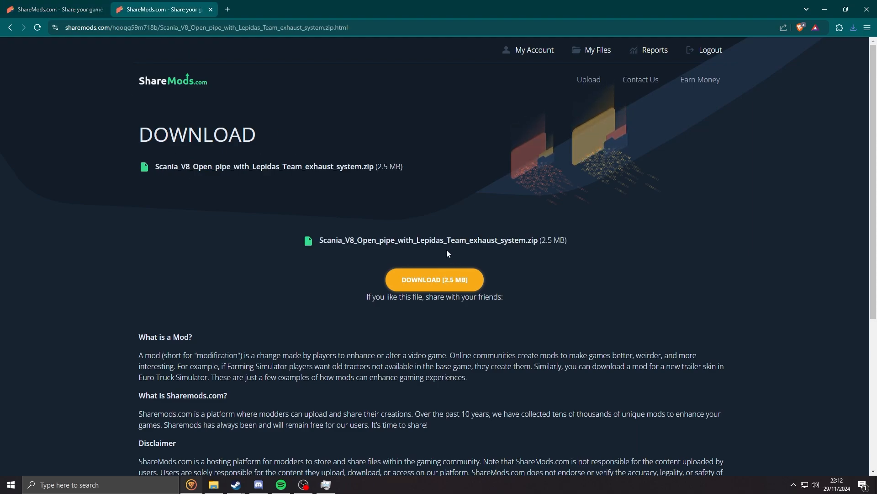
mouse_move(351, 250)
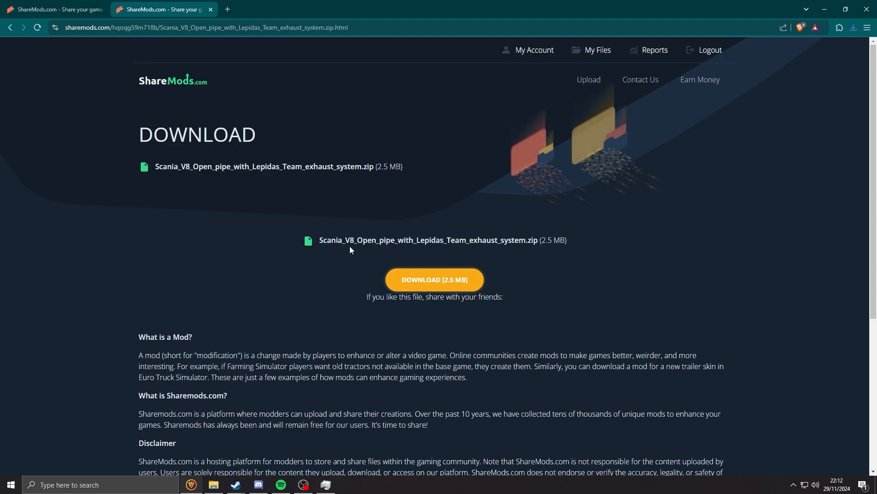
click(435, 280)
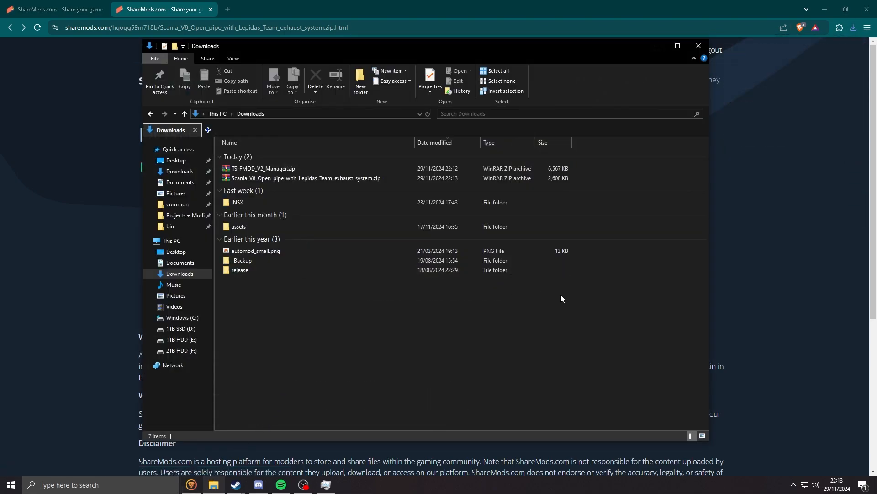
Extract the manager zip and the Scania V8 zip into their own folders in Downloads.
click(264, 168)
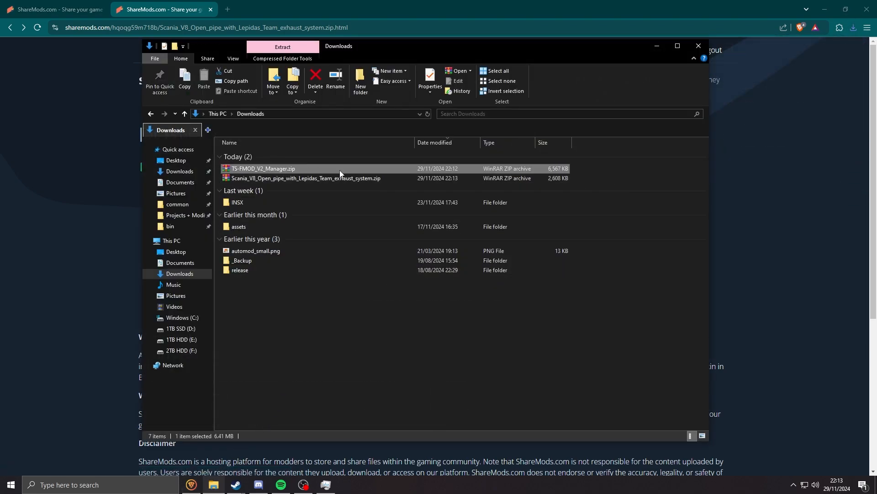
click(283, 47)
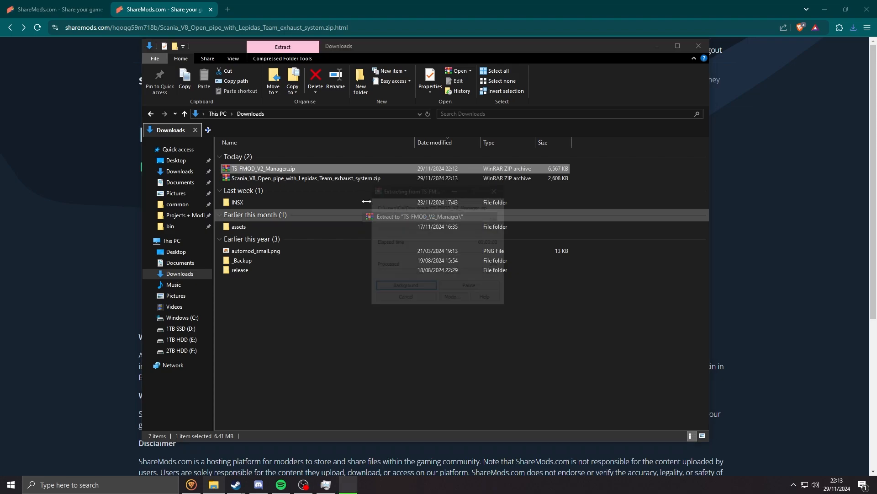
right_click(303, 178)
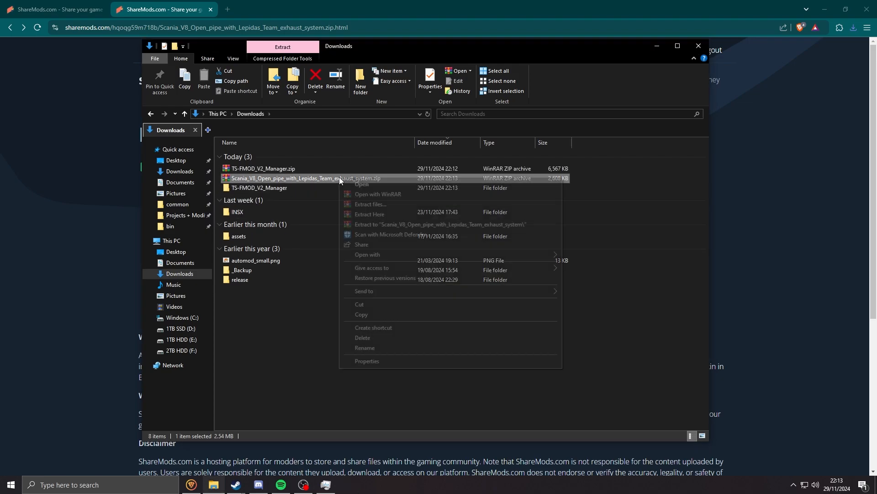
click(369, 213)
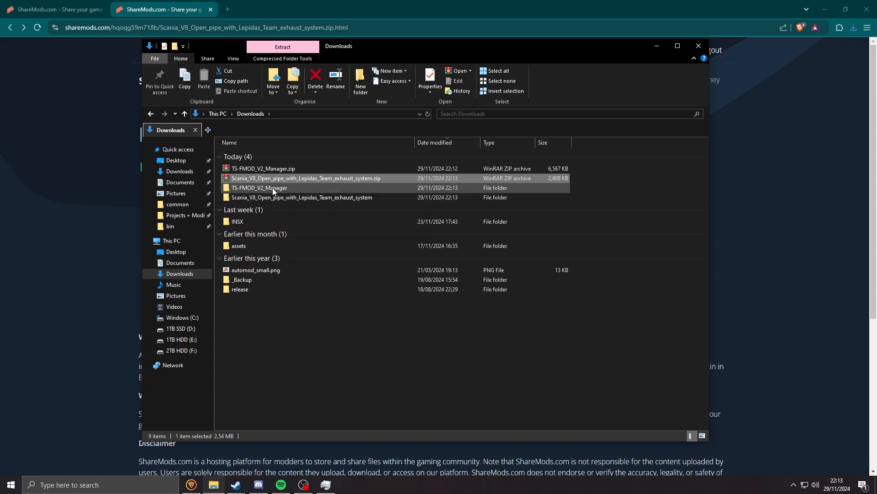
Run TS-FMOD V2 Config Manager.exe from the extracted TS-FMOD_V2_Manager folder.
double_click(260, 187)
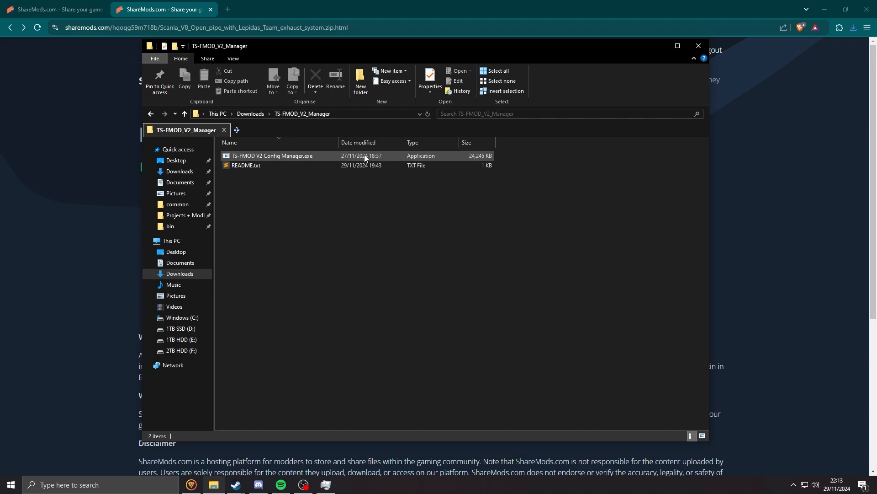
double_click(273, 155)
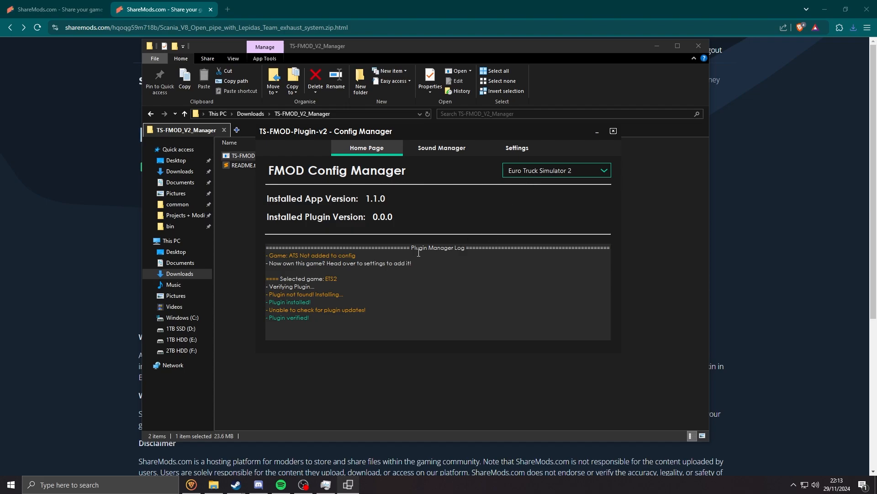
mouse_move(300, 310)
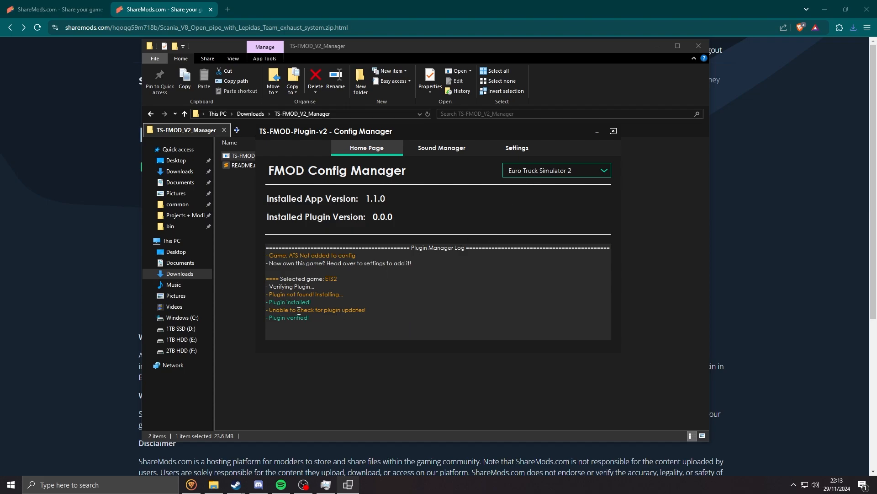
mouse_move(367, 183)
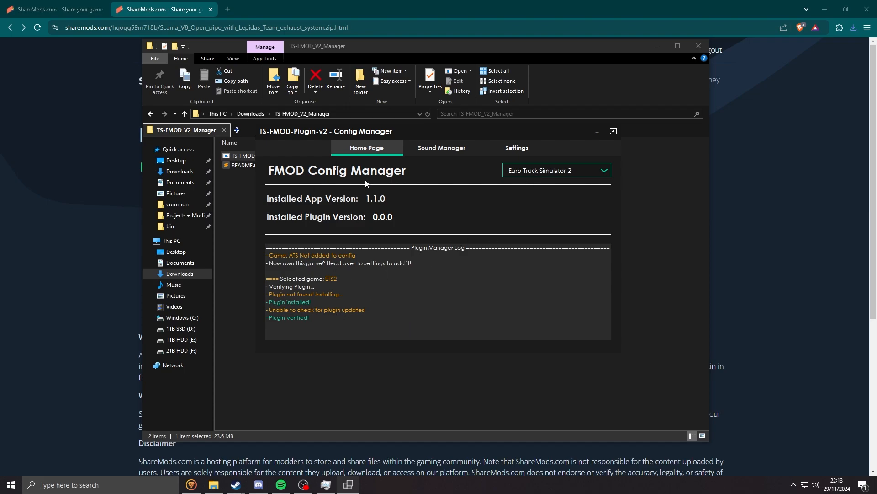
mouse_move(427, 156)
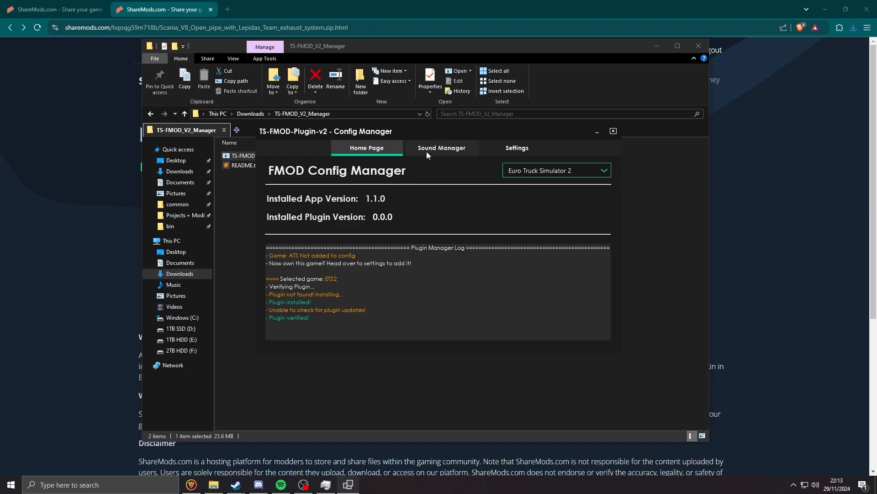
click(442, 147)
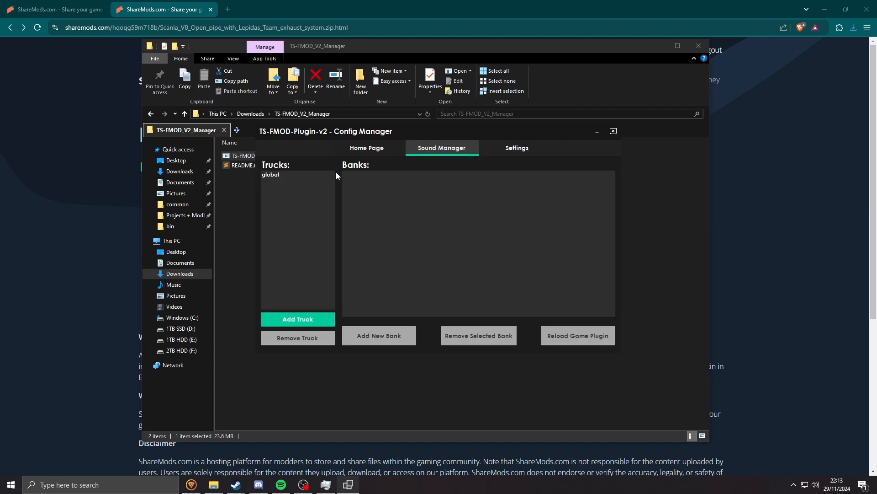
mouse_move(602, 269)
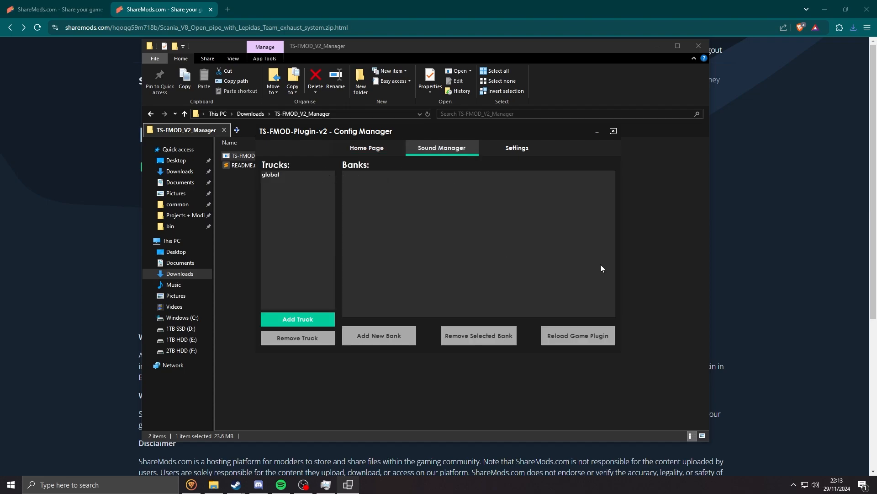
click(296, 173)
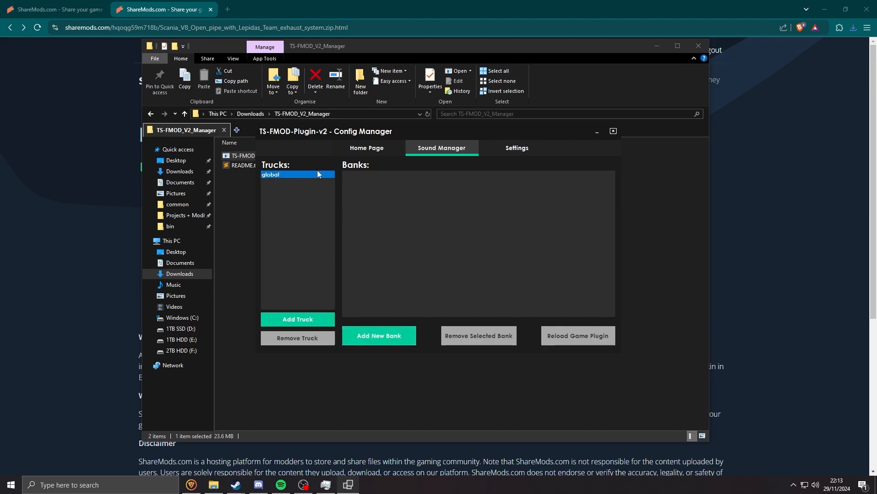
mouse_move(375, 298)
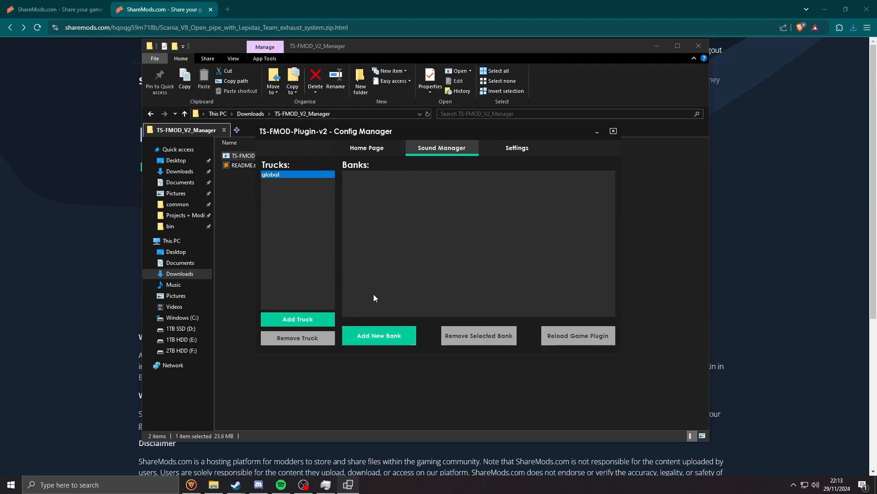
mouse_move(380, 198)
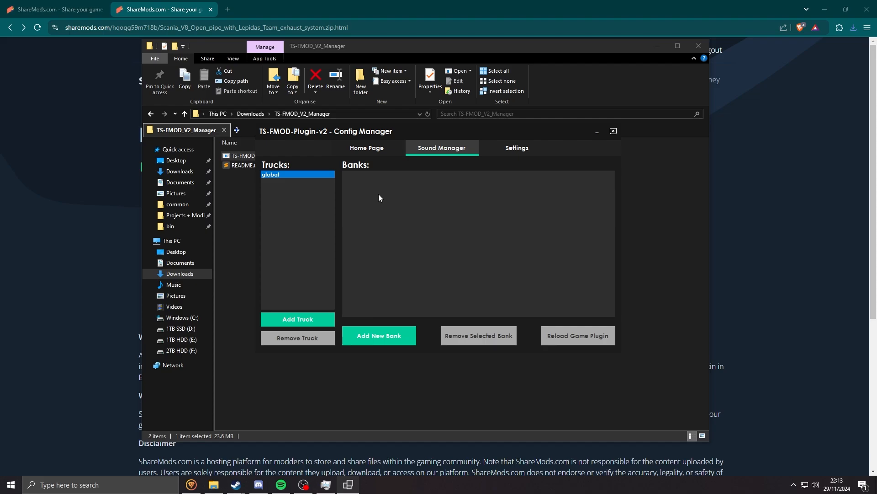
mouse_move(352, 232)
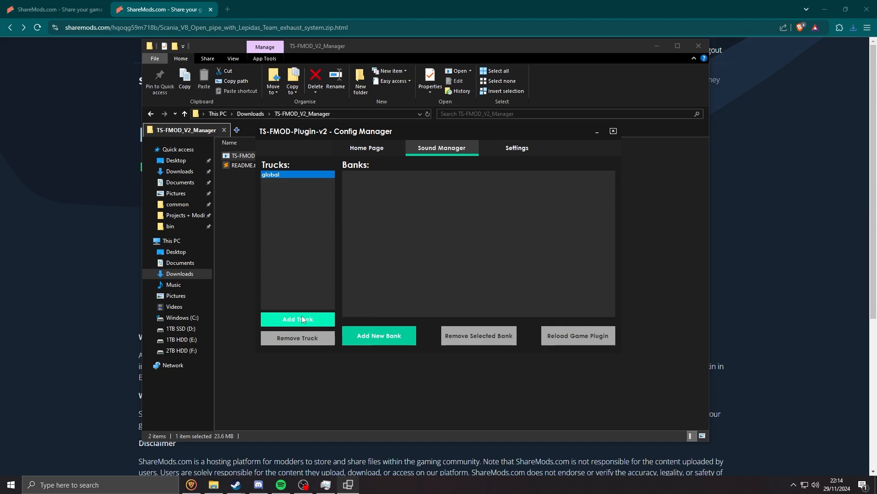
Add a Scania S entry to the truck list under global.
click(297, 319)
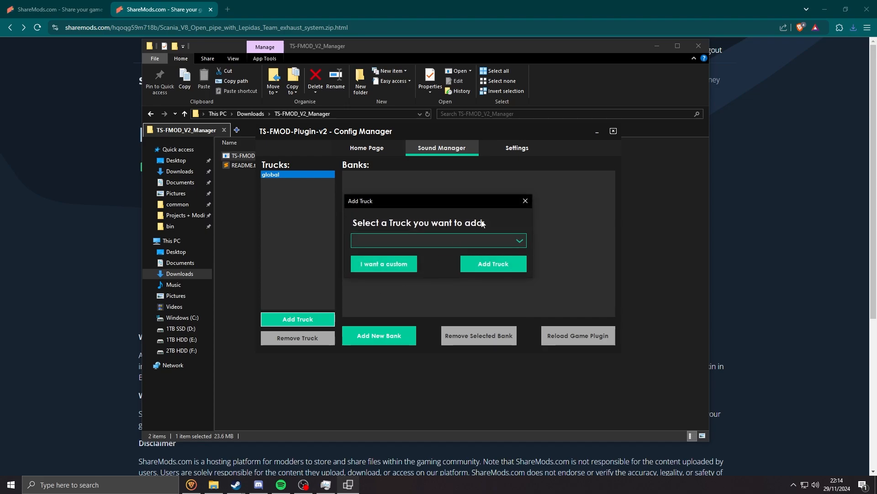
click(517, 240)
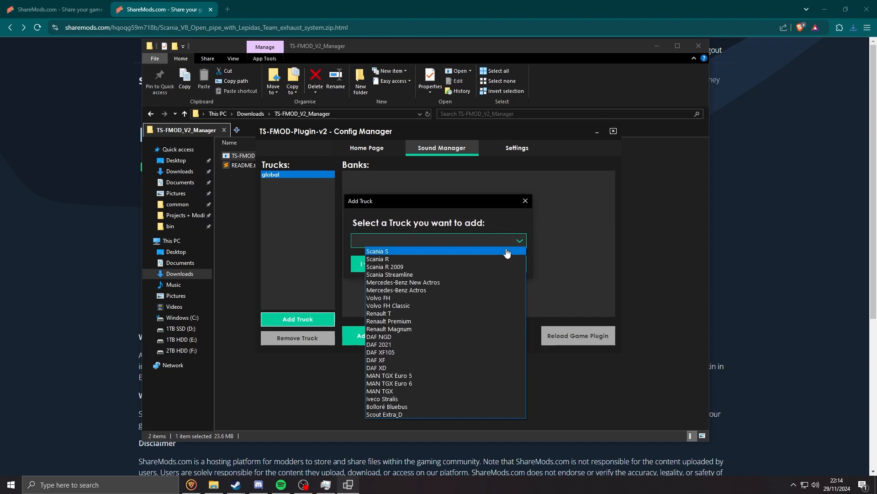
mouse_move(420, 256)
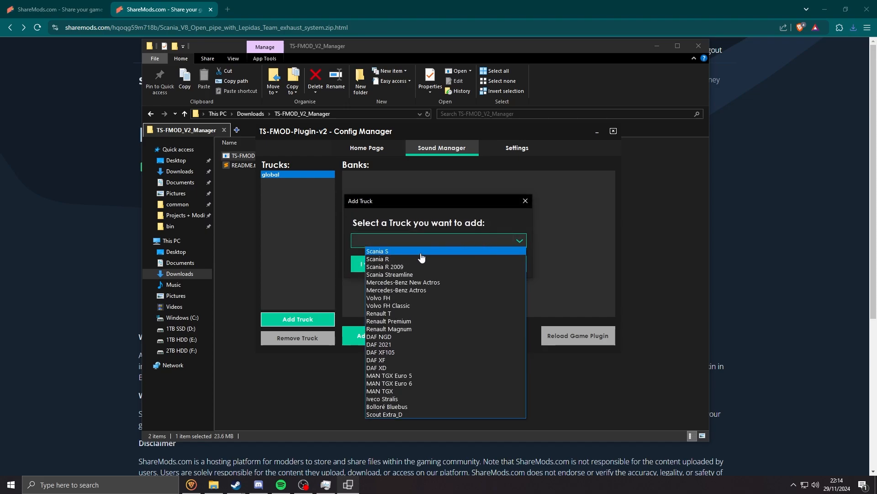
mouse_move(487, 246)
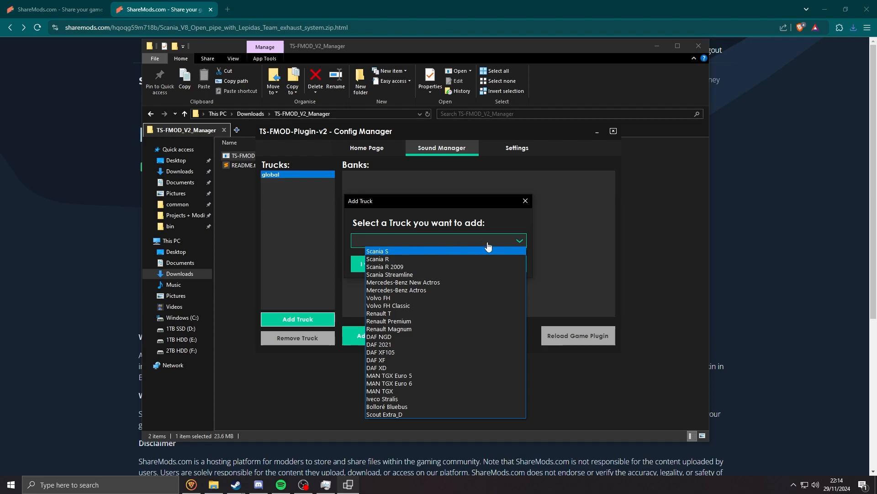
mouse_move(450, 258)
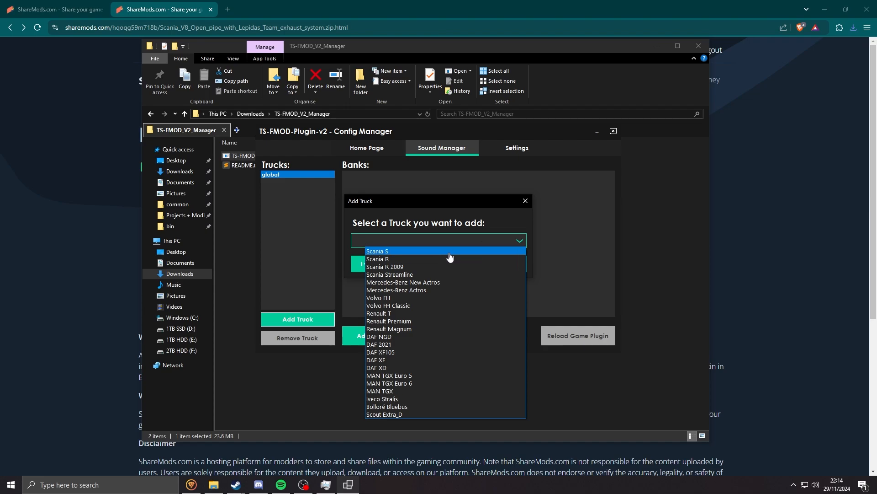
click(377, 251)
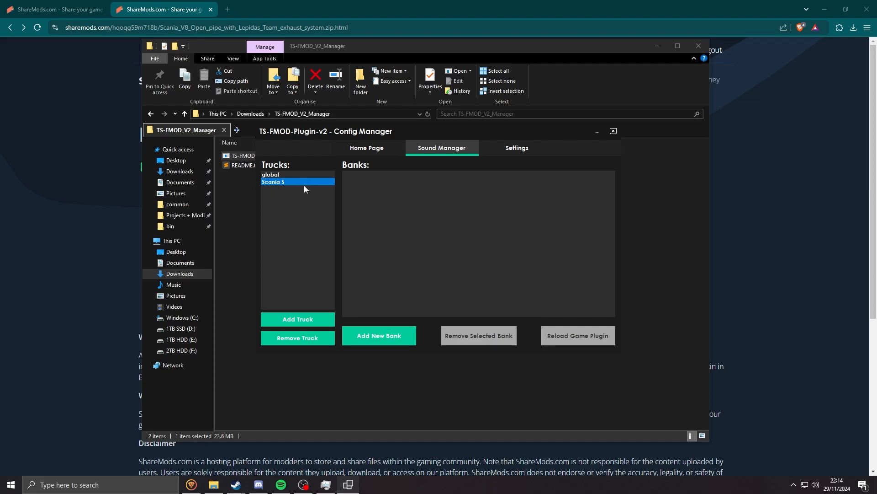
mouse_move(317, 188)
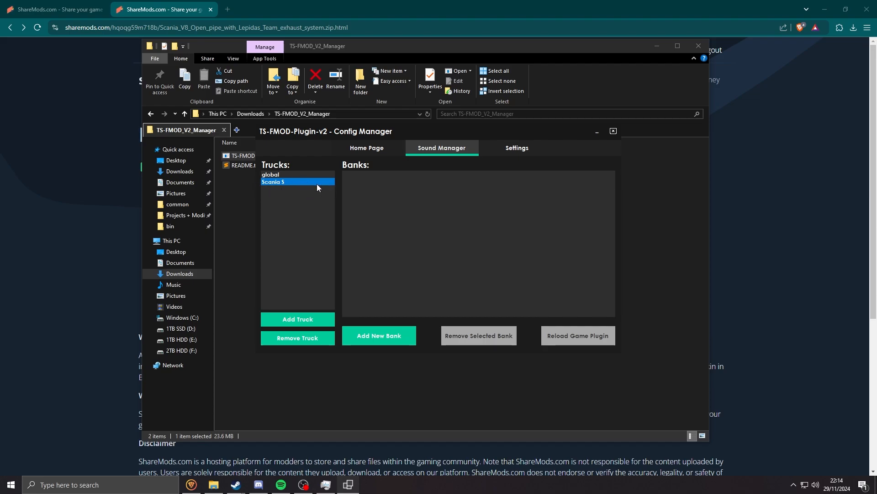
mouse_move(298, 183)
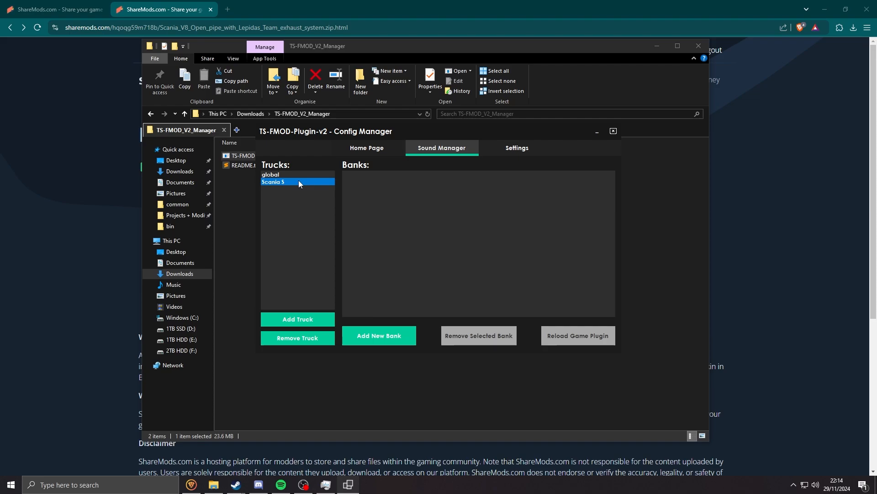
mouse_move(340, 344)
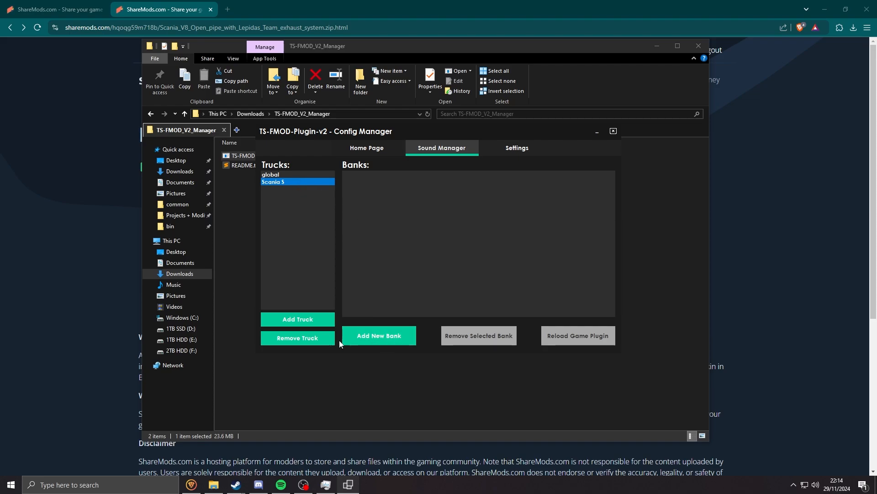
Start adding a bank for Scania S and browse to the Scania V8 mod's sound/truck folder.
click(379, 336)
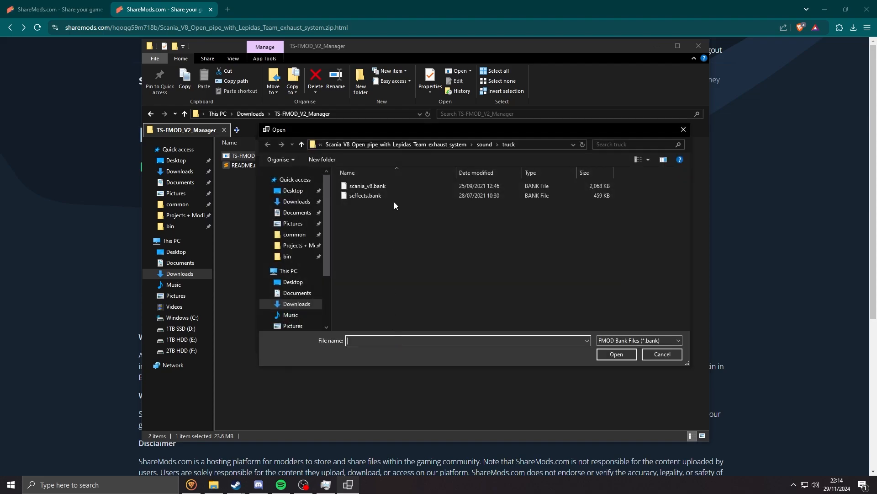
click(297, 201)
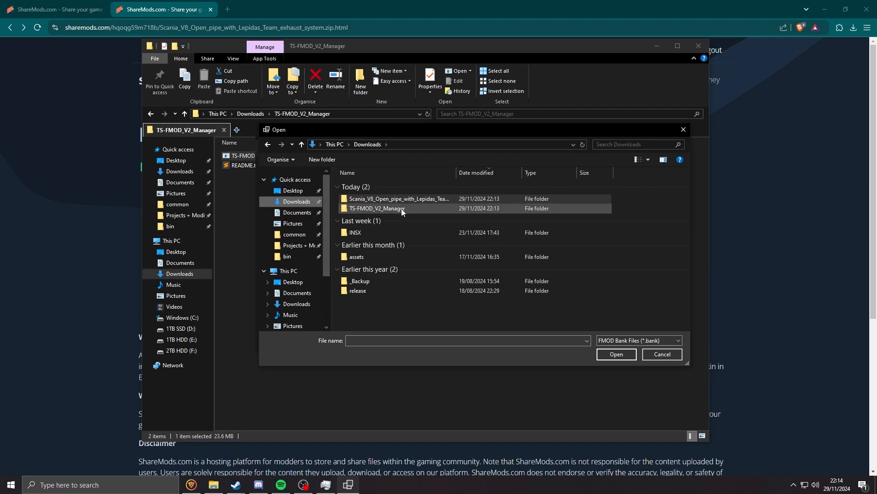
double_click(398, 198)
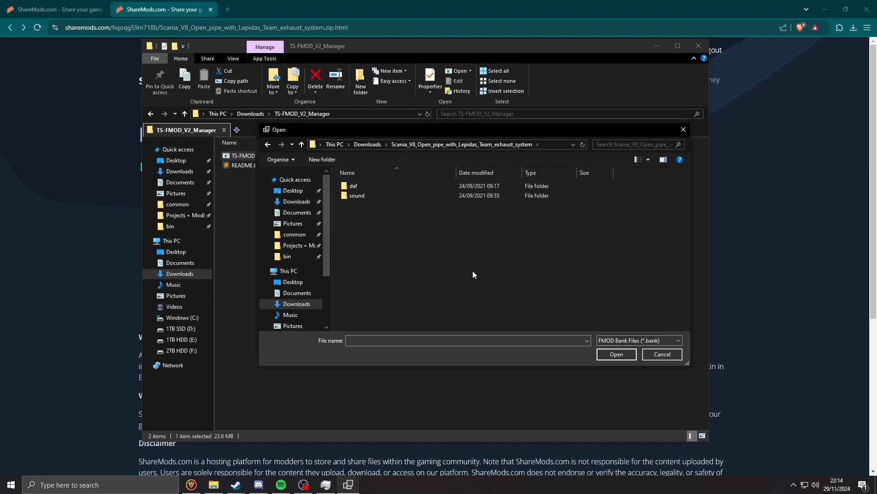
mouse_move(459, 283)
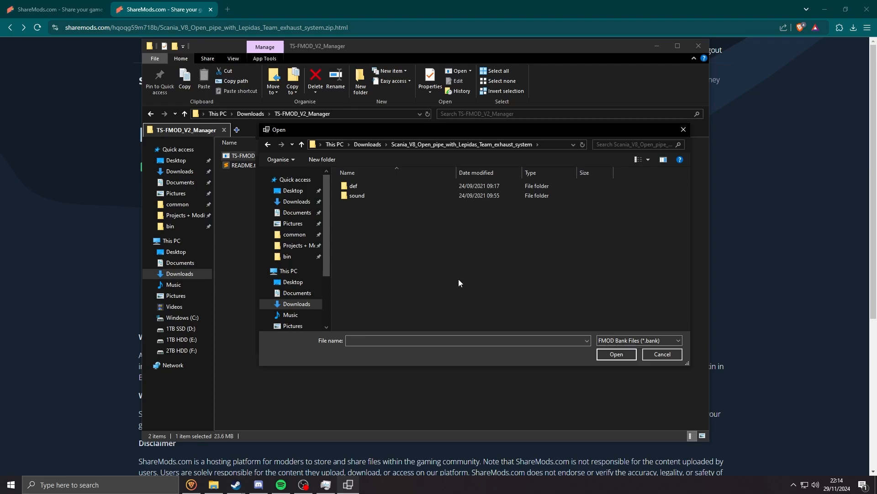
mouse_move(411, 230)
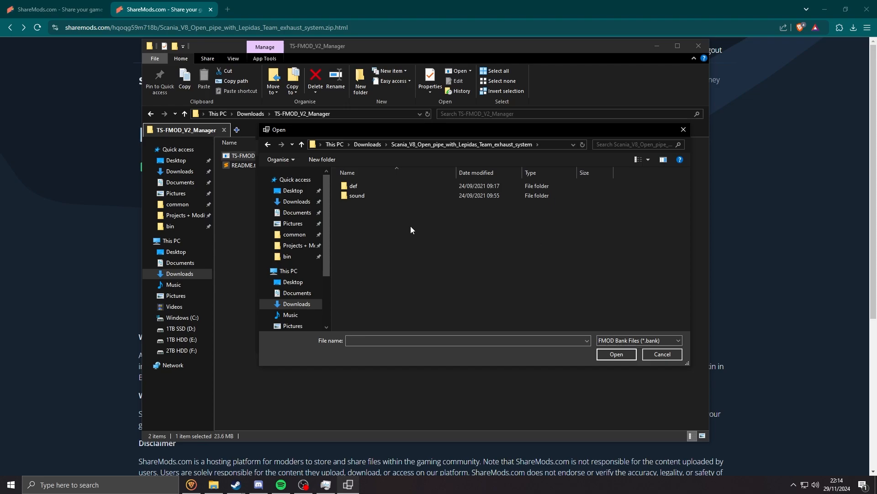
mouse_move(417, 218)
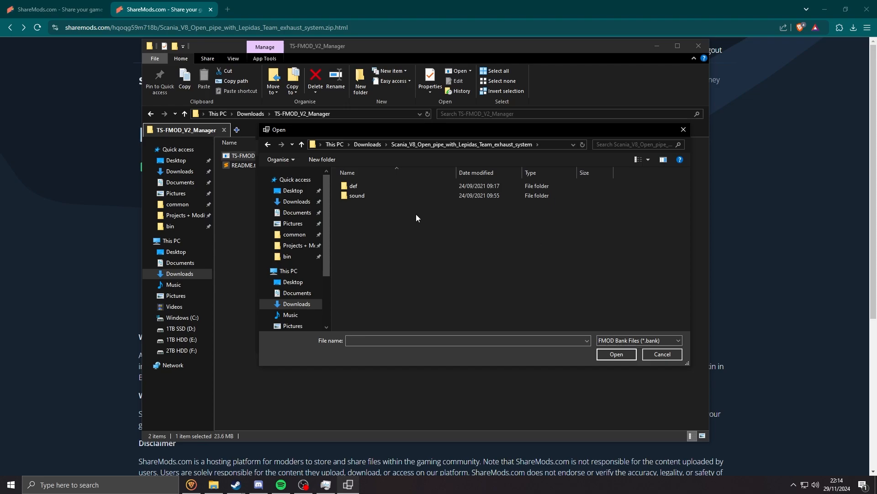
mouse_move(438, 304)
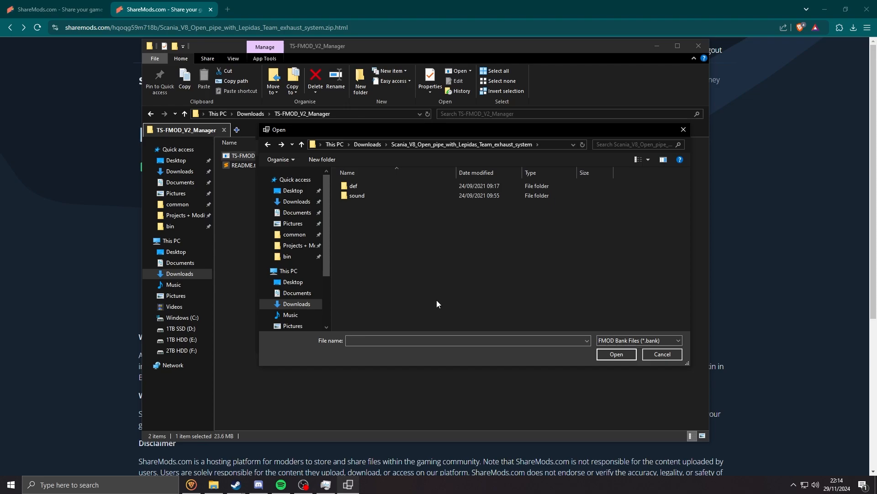
click(356, 196)
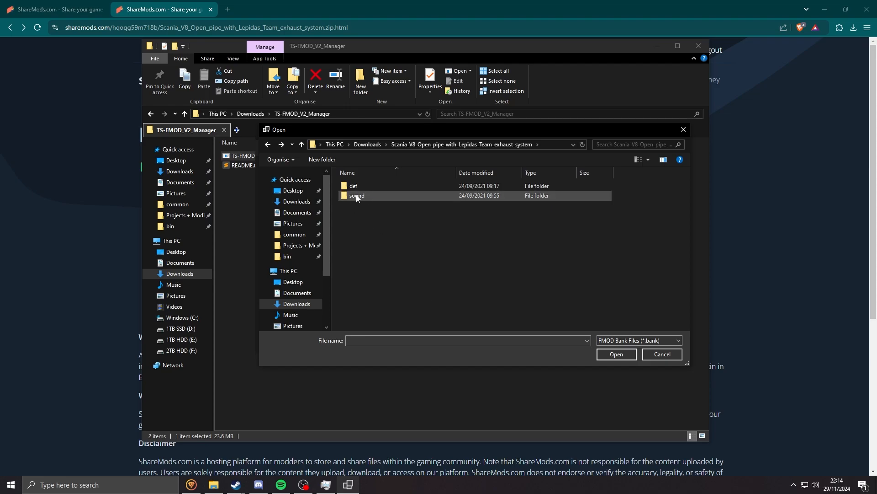
double_click(356, 195)
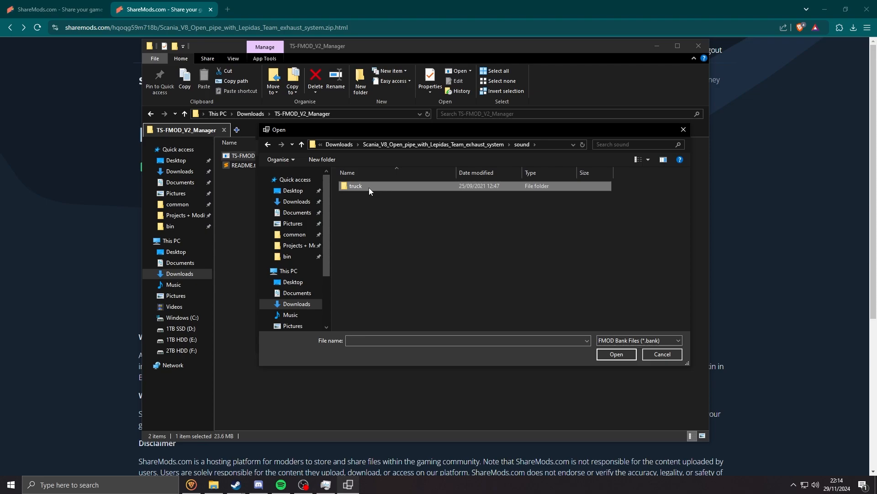
double_click(355, 186)
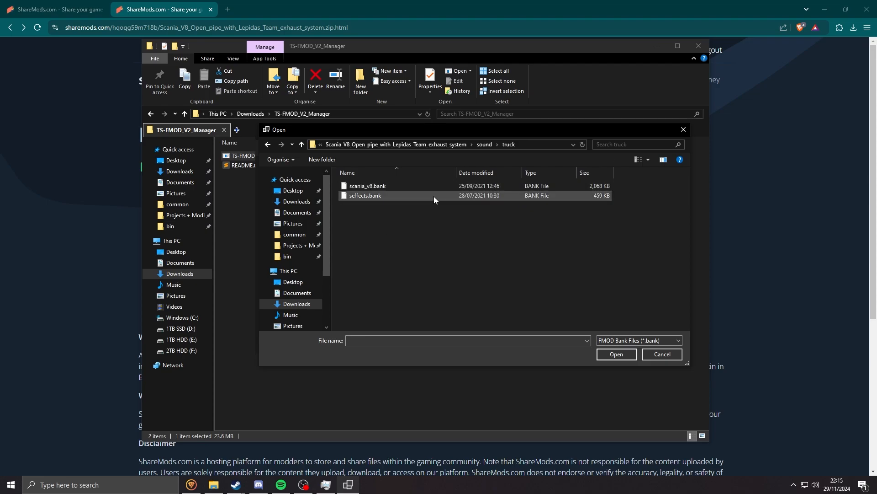
mouse_move(367, 186)
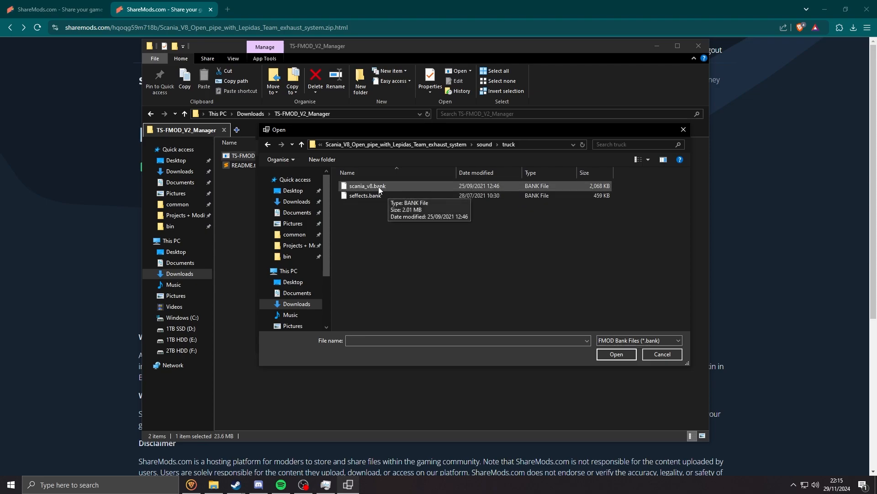
mouse_move(366, 196)
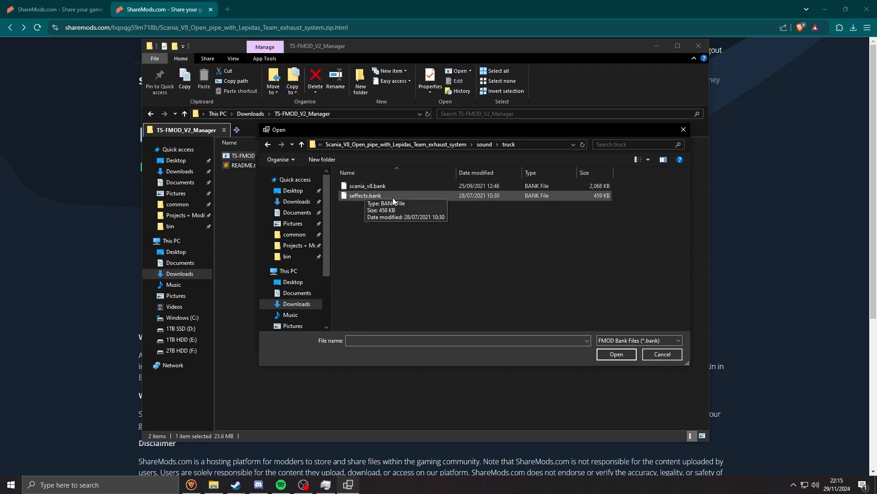
mouse_move(432, 186)
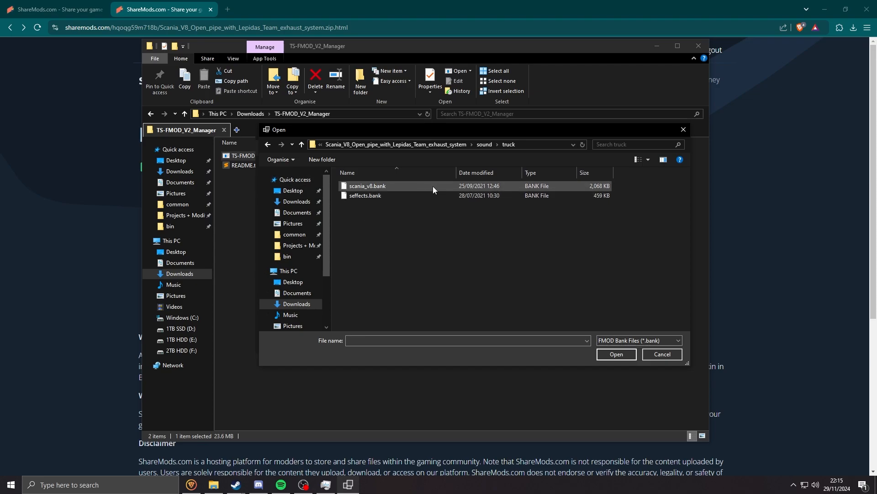
mouse_move(407, 192)
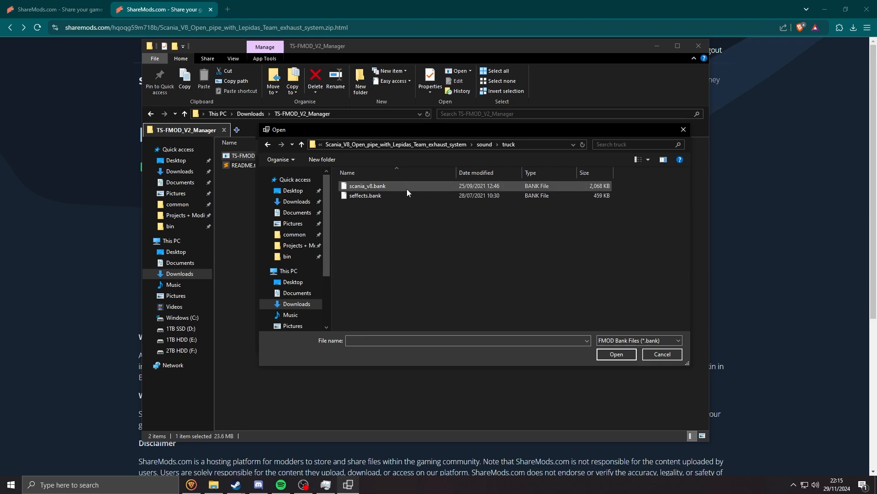
mouse_move(374, 190)
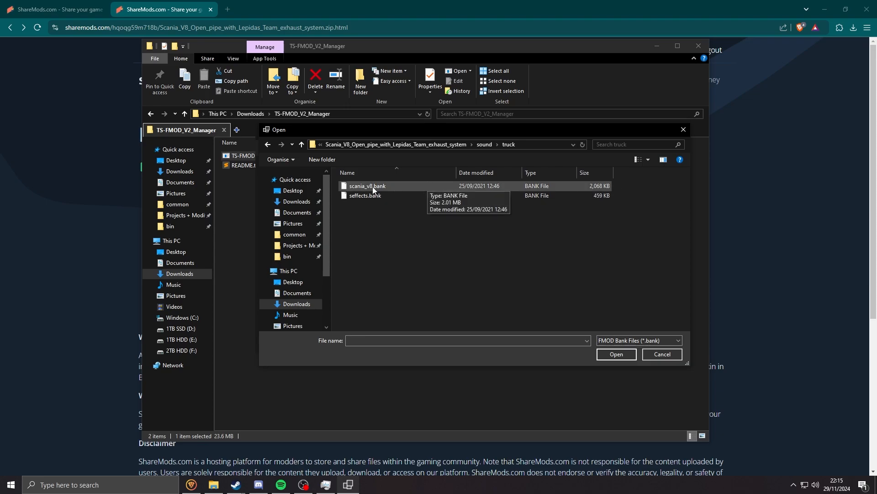
Add scania_v8.bank as the sound bank for the Scania S truck.
click(615, 354)
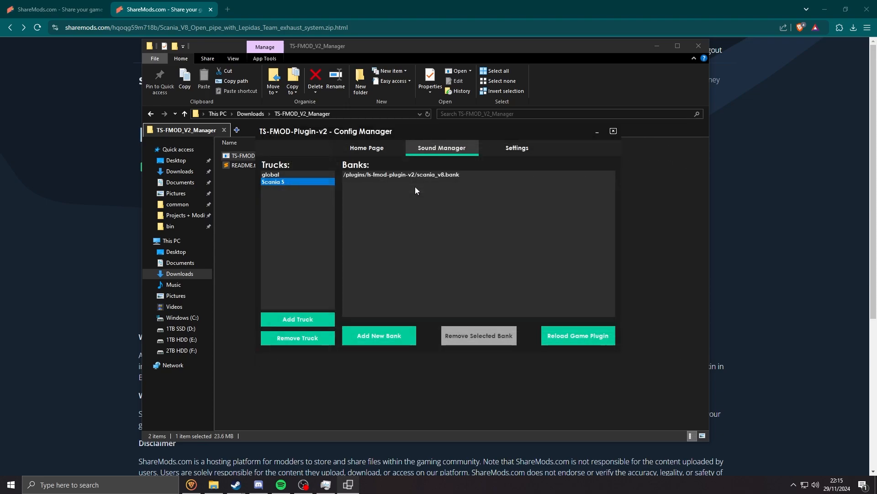
mouse_move(451, 177)
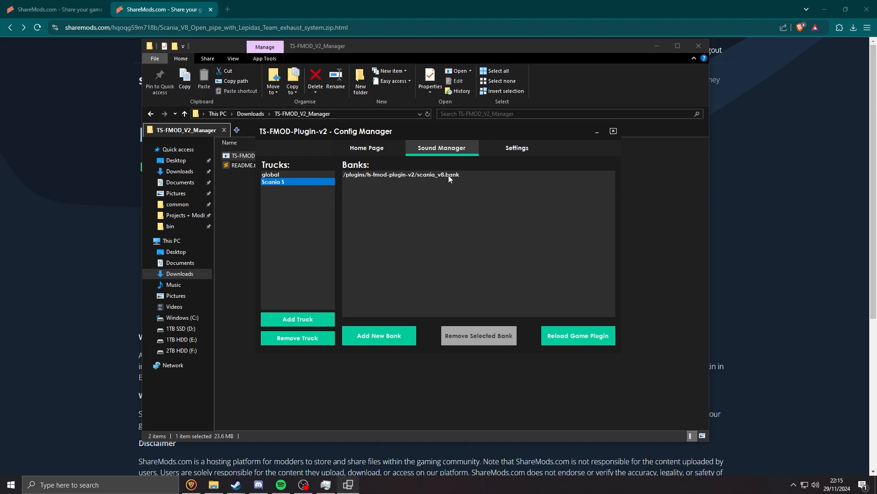
mouse_move(423, 190)
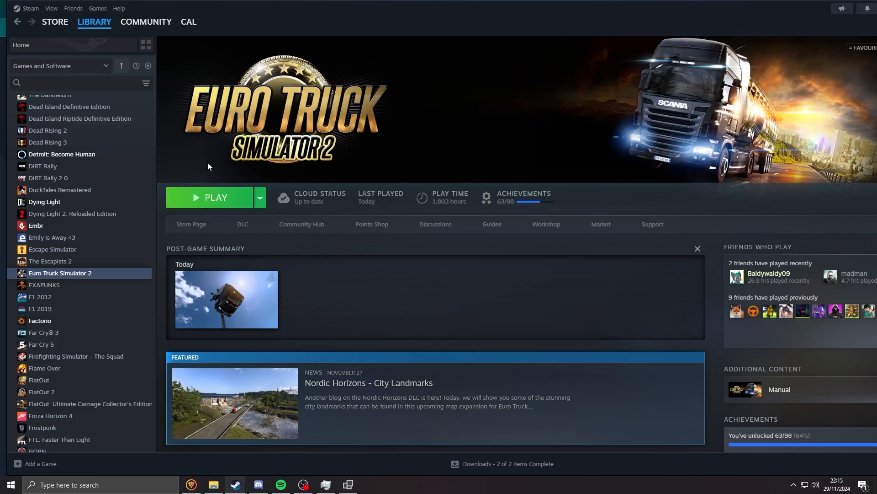
Launch Euro Truck Simulator 2 from Steam and load into the Scania cab.
click(215, 197)
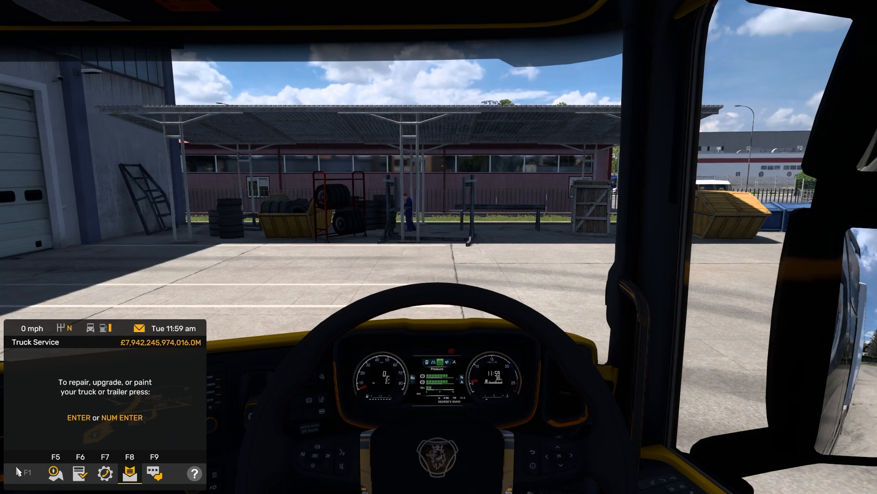
key(w)
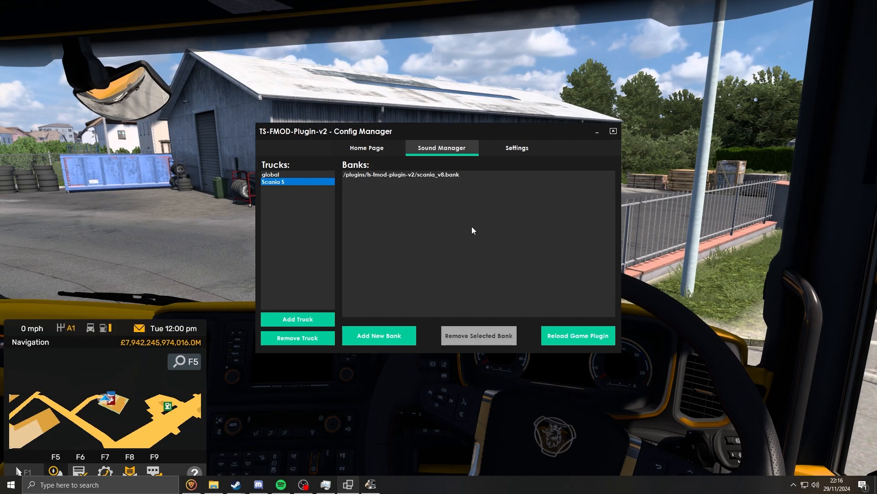
mouse_move(368, 246)
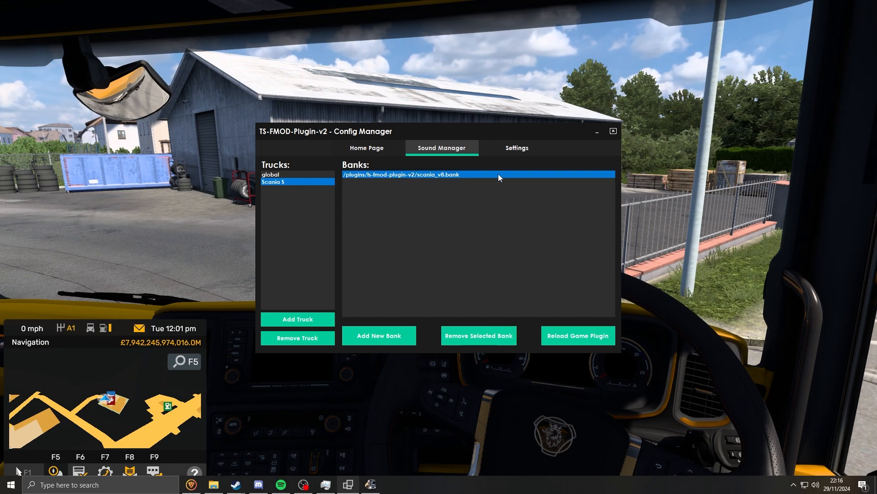
mouse_move(515, 167)
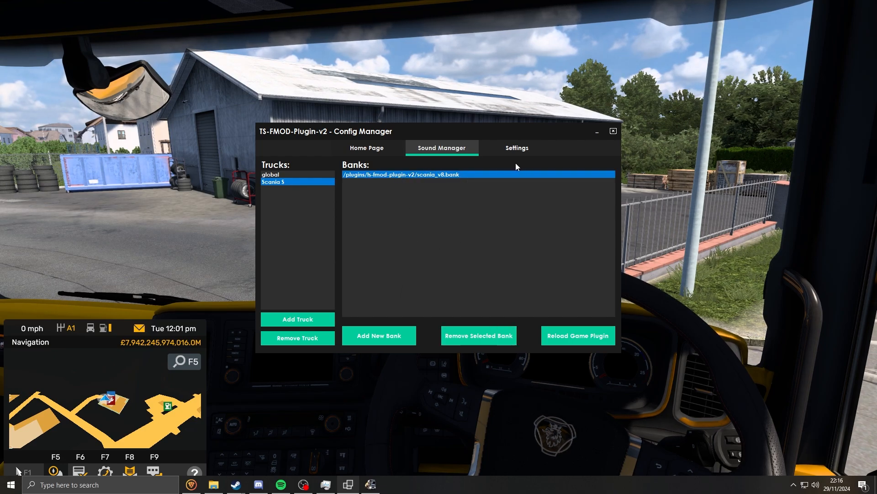
mouse_move(485, 271)
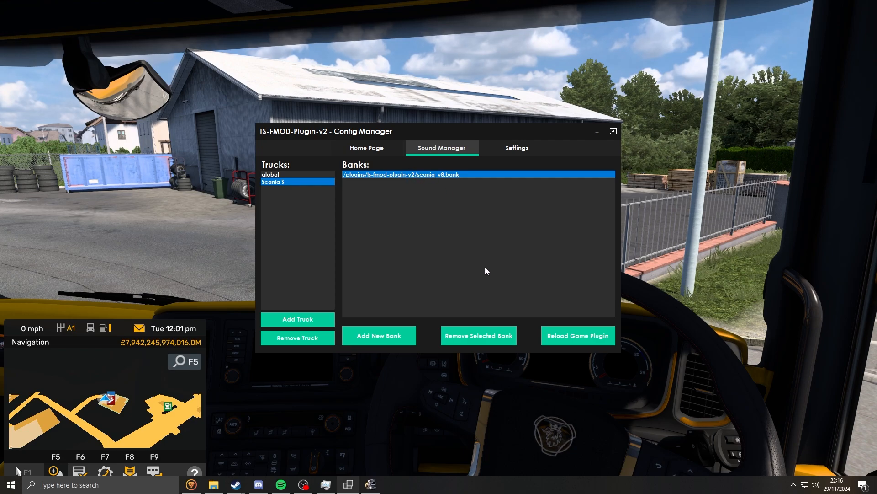
mouse_move(438, 181)
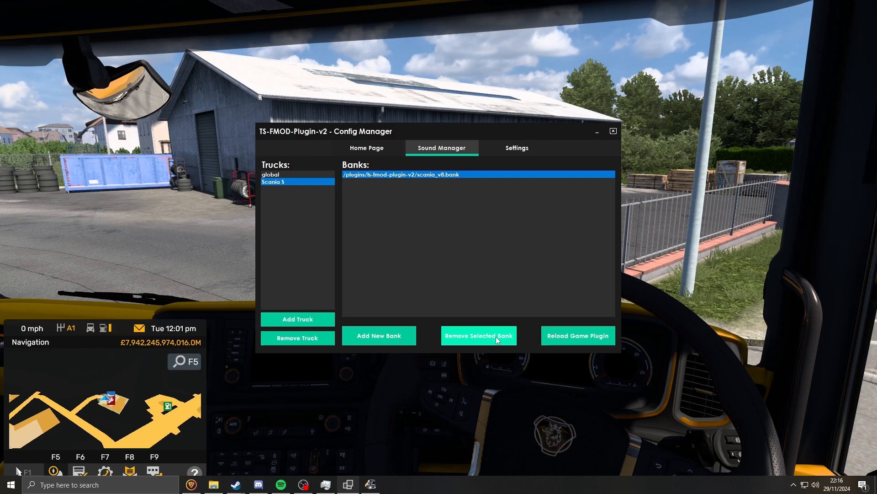
Remove scania_v8.bank from Scania S and switch back to Discord's engine channel.
click(478, 335)
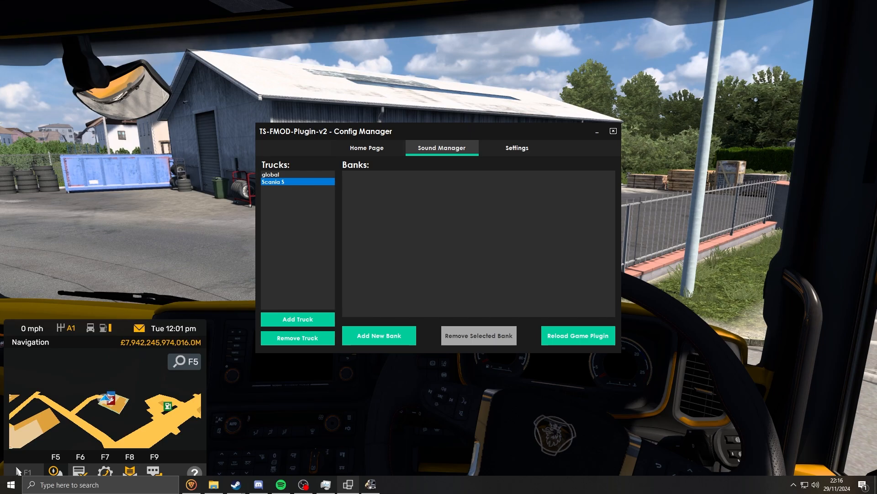
click(613, 130)
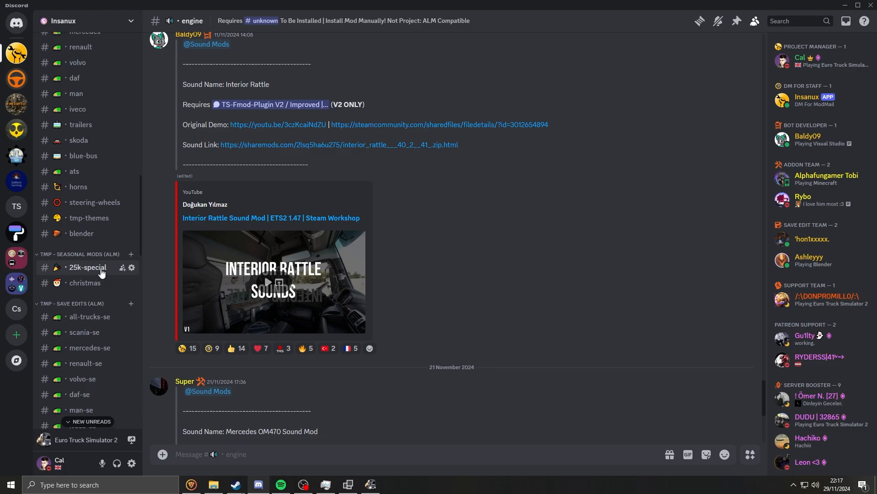
In the ask-for-help forum, start a new post titled 'Sound plugin problem'.
click(88, 249)
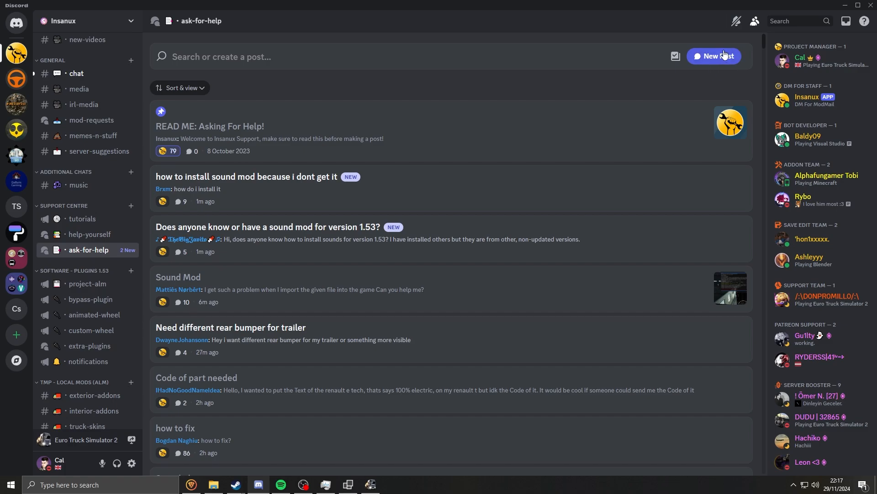
mouse_move(523, 83)
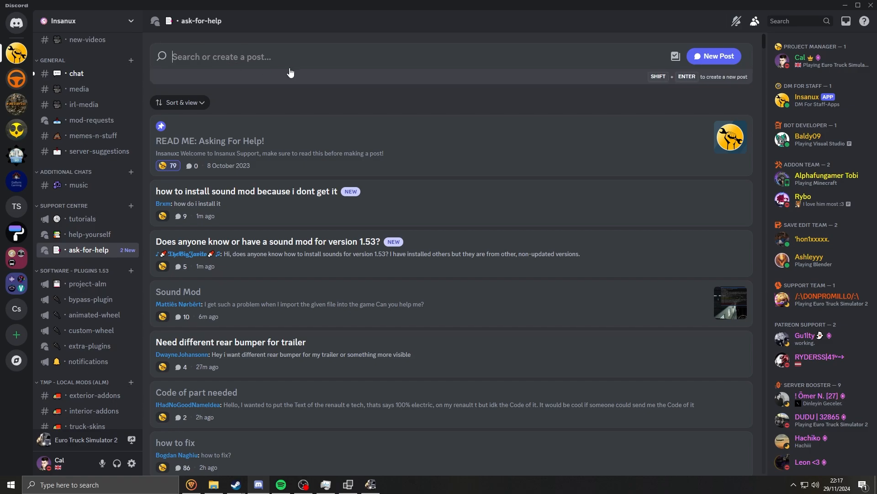
mouse_move(193, 66)
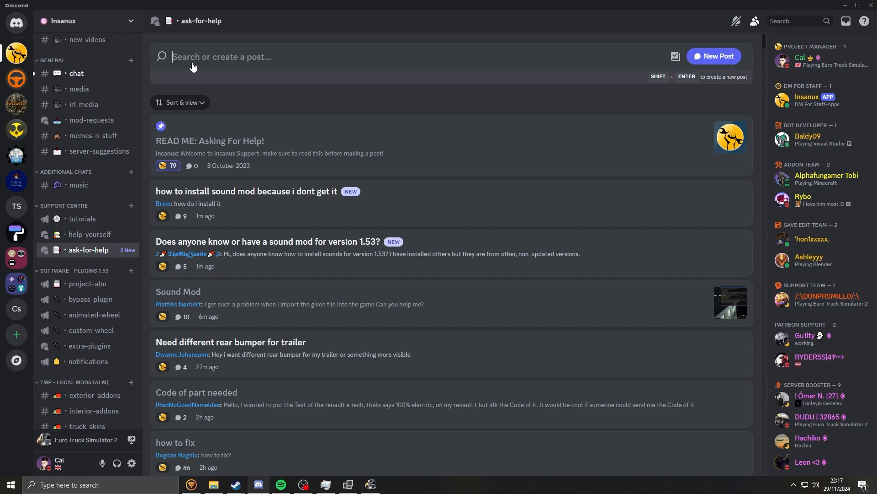
text(Sound)
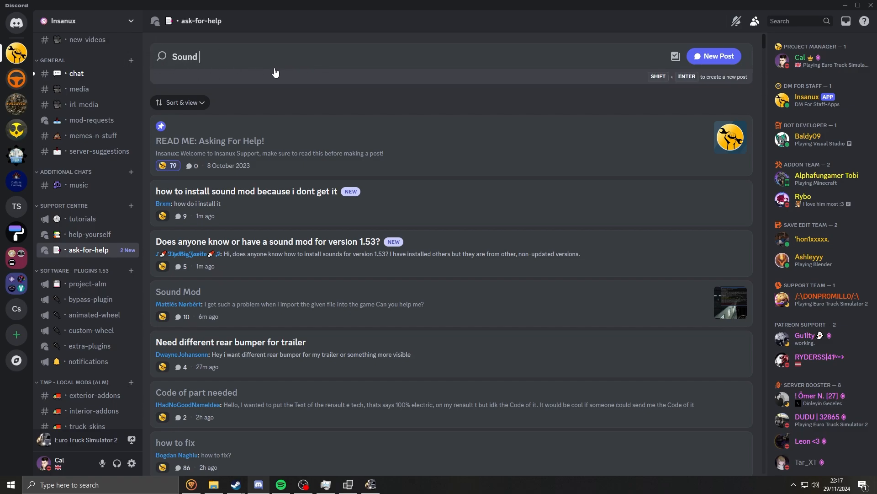
text(plugin problem)
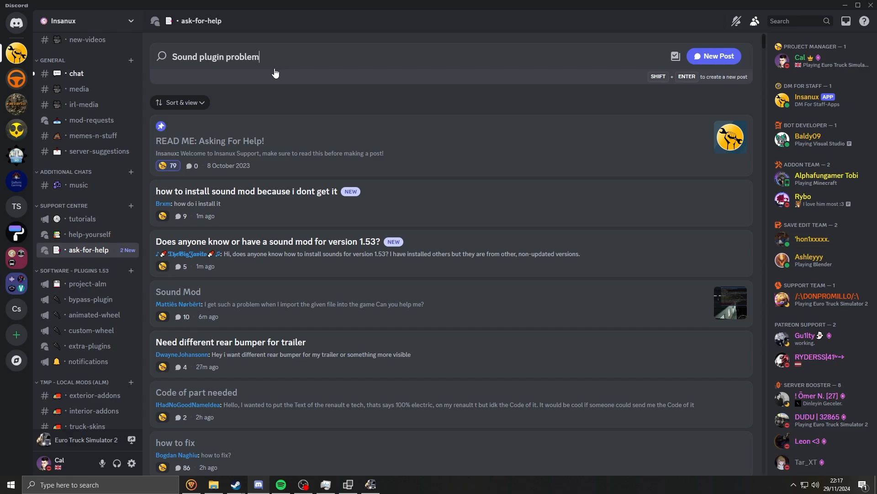
key(Return)
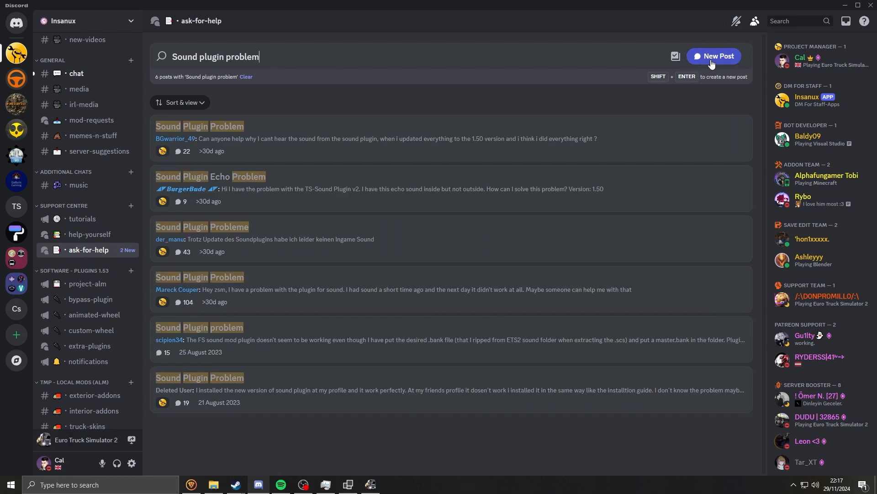
click(714, 55)
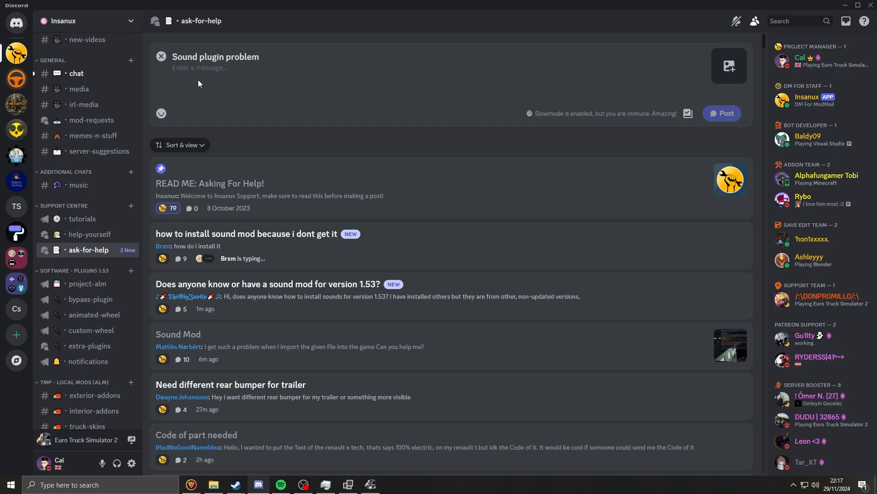
text(@bal)
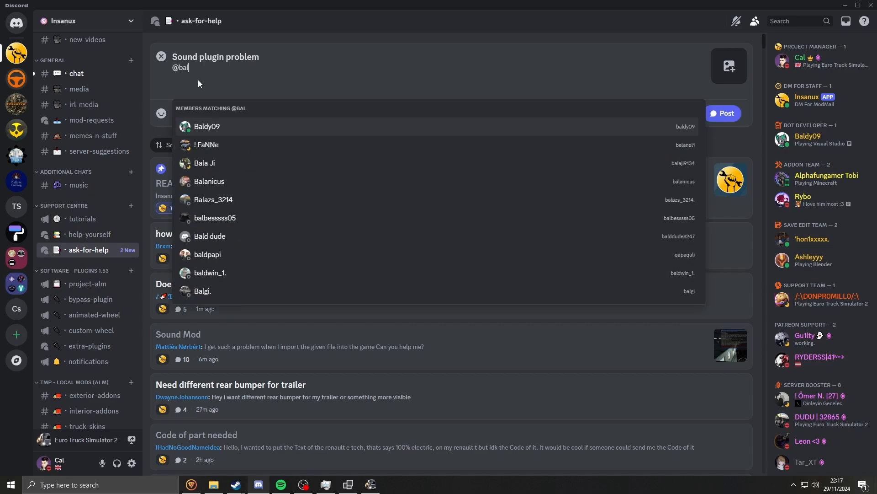
click(206, 126)
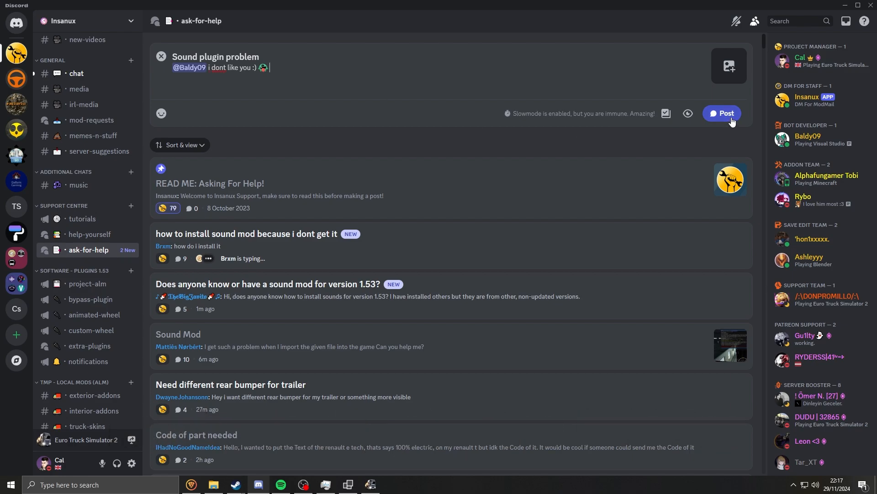
click(722, 114)
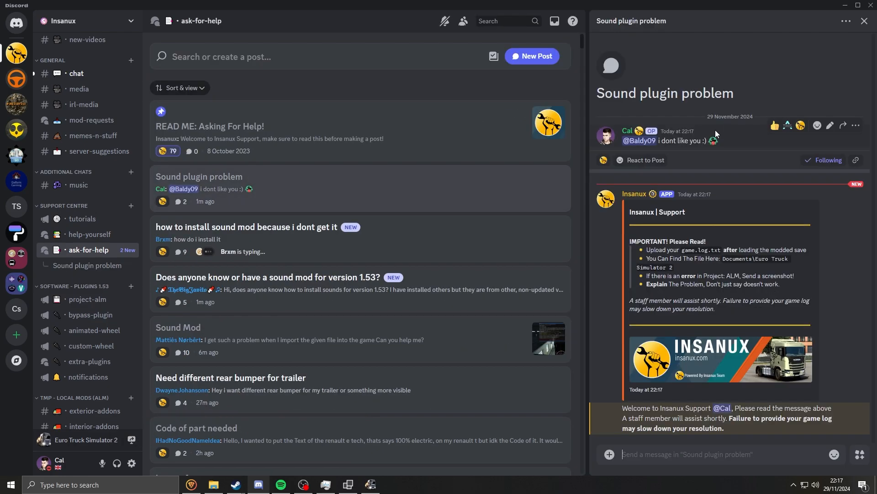
mouse_move(704, 314)
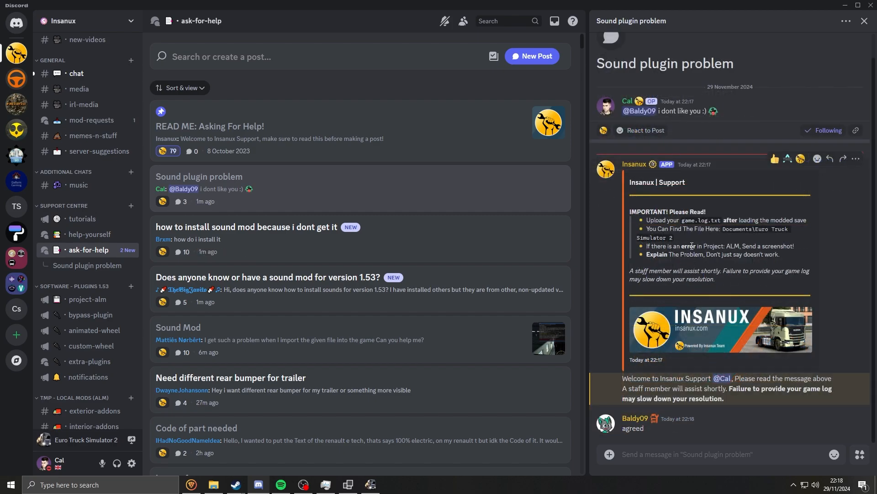
Read through the replies in the 'Sound plugin problem' thread and leave the conversation.
scroll(down, 3)
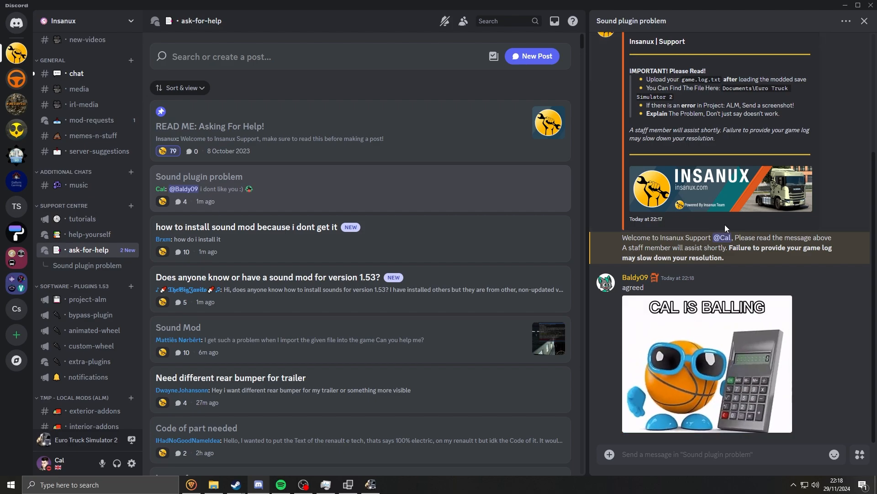
click(866, 21)
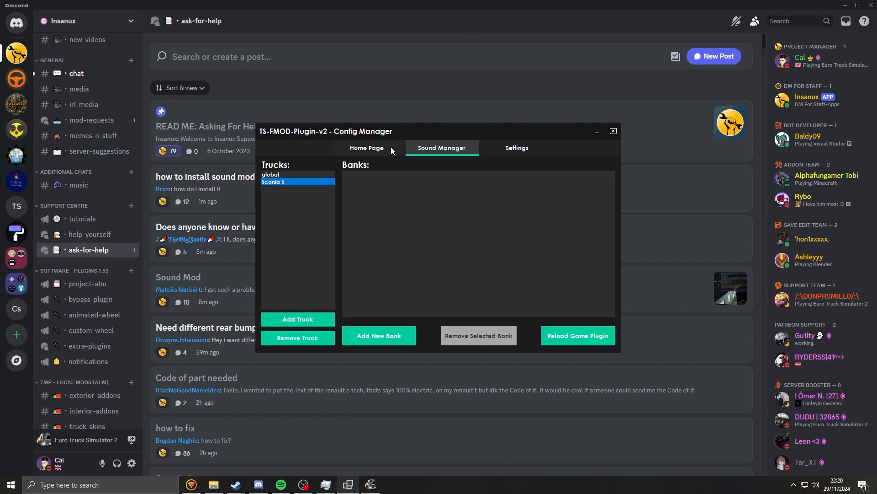
Show the Config Manager home page with Euro Truck Simulator 2 selected as the game.
click(366, 149)
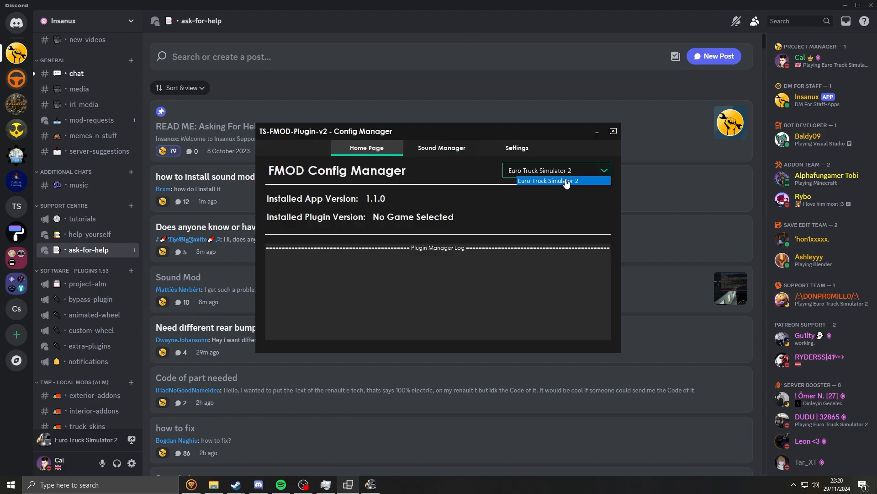
mouse_move(503, 190)
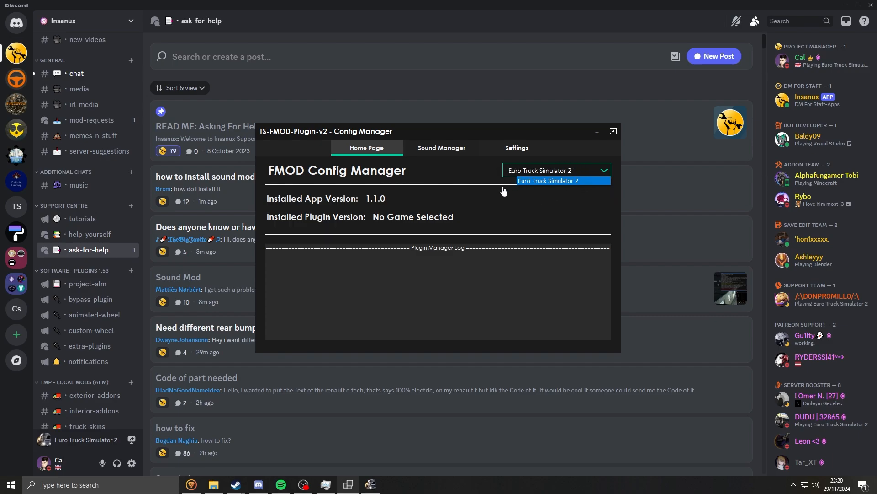
mouse_move(537, 168)
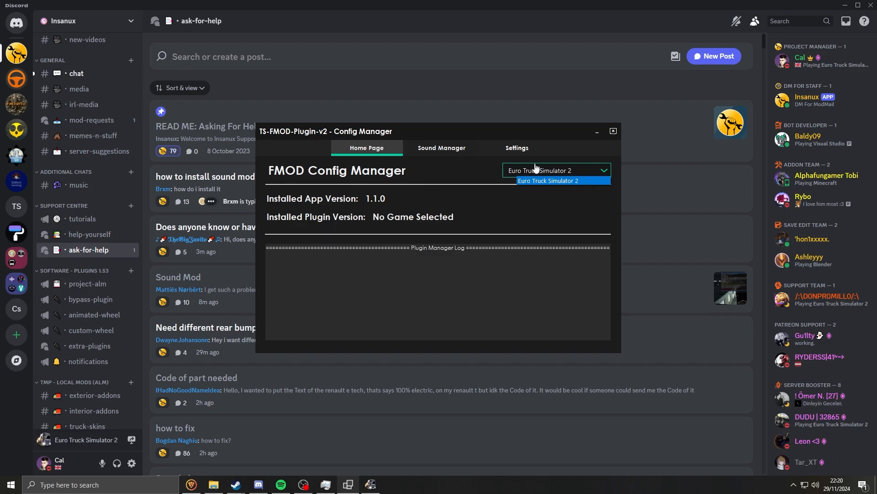
mouse_move(558, 168)
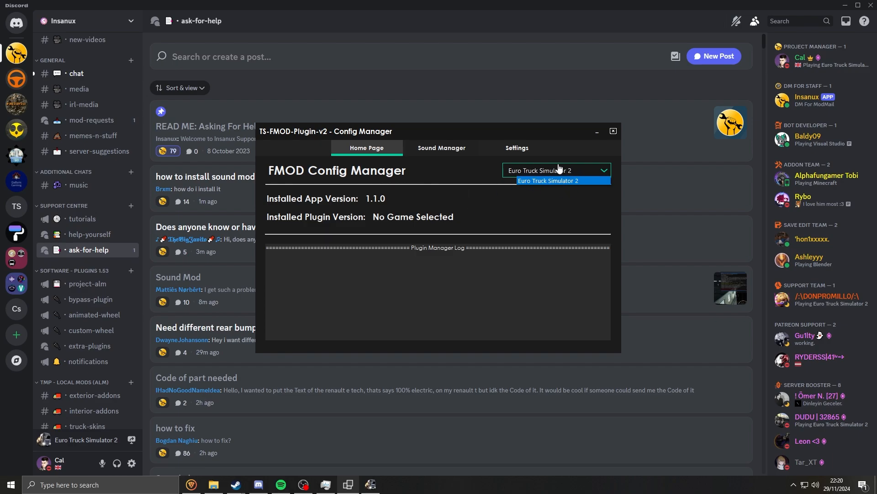
click(547, 180)
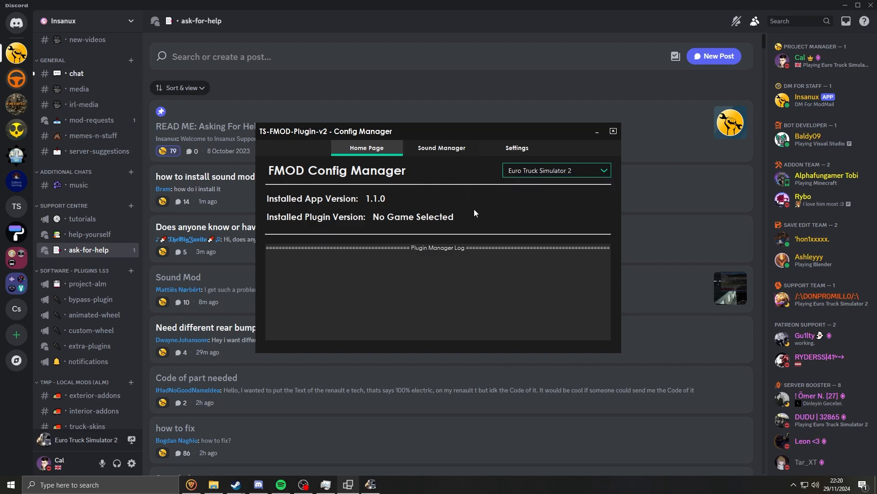